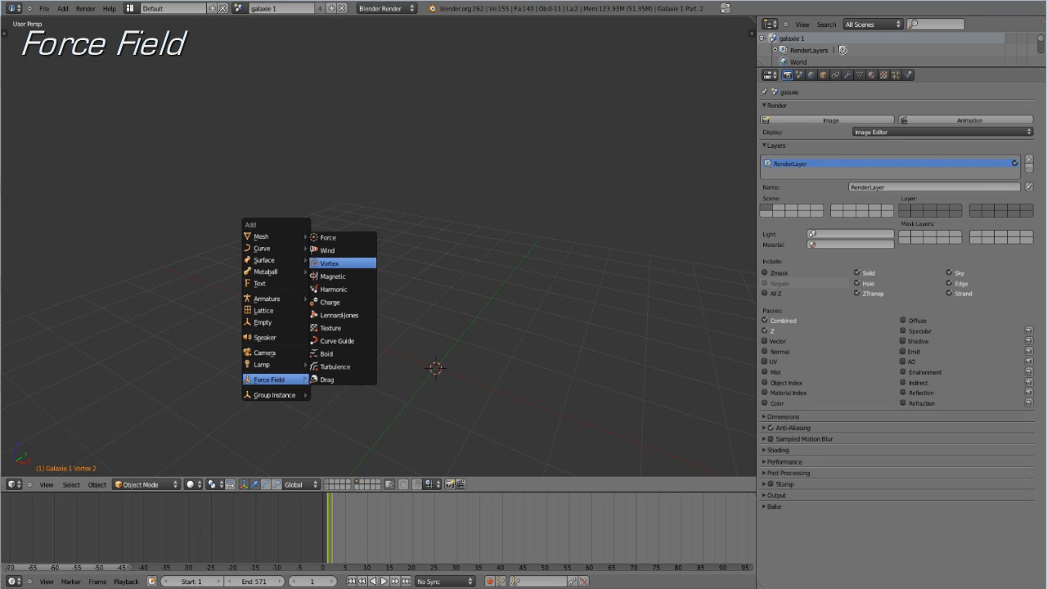
Add a Vortex force field to the galaxy scene from the Shift+A menu
click(330, 263)
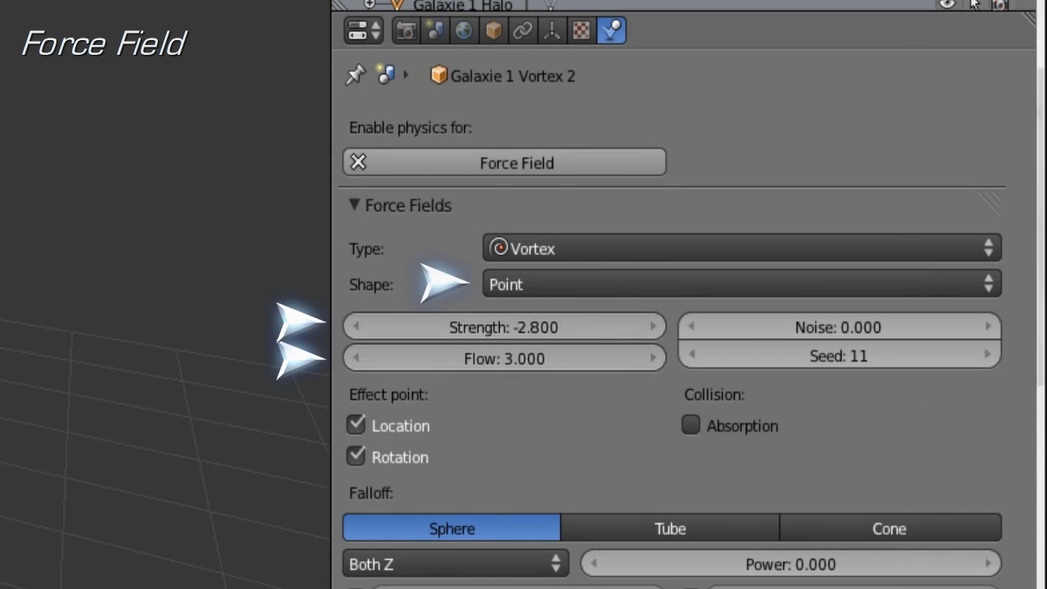
Insert keyframes on the vortex Strength (-2.8) and Flow (3.0) values
right_click(504, 327)
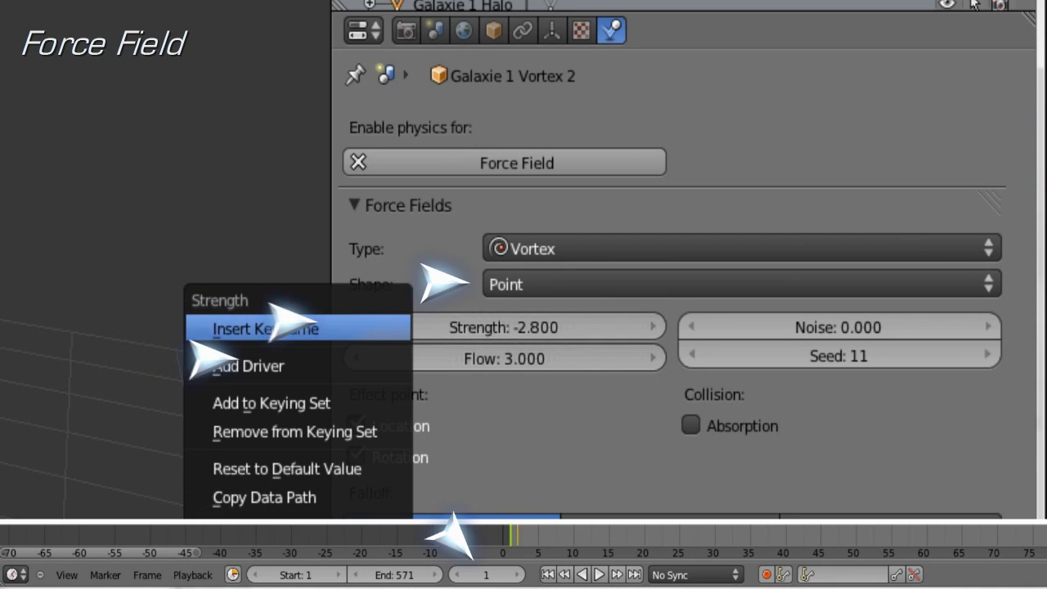
click(272, 327)
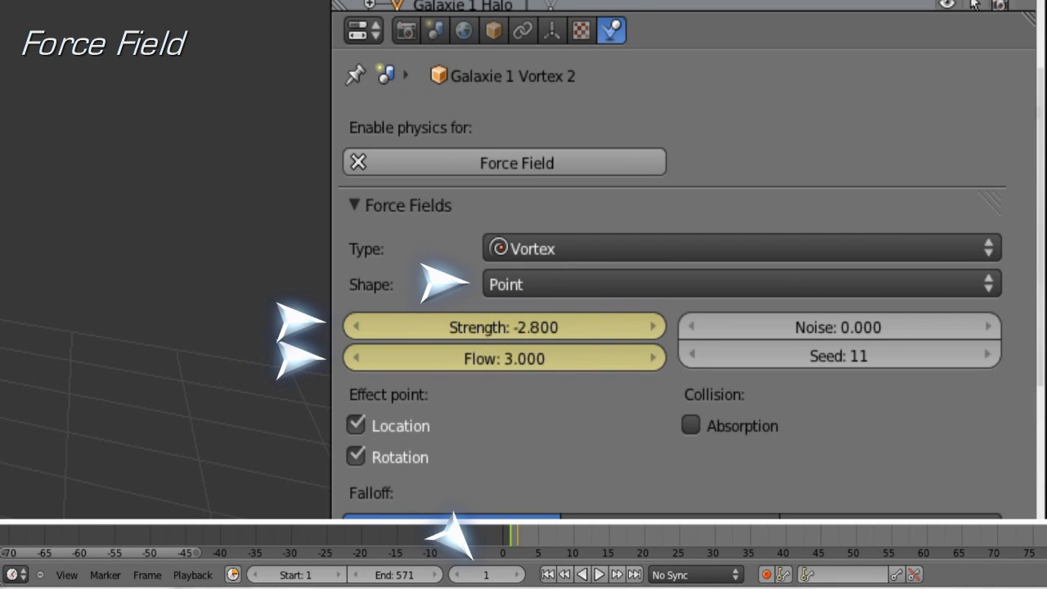
click(603, 572)
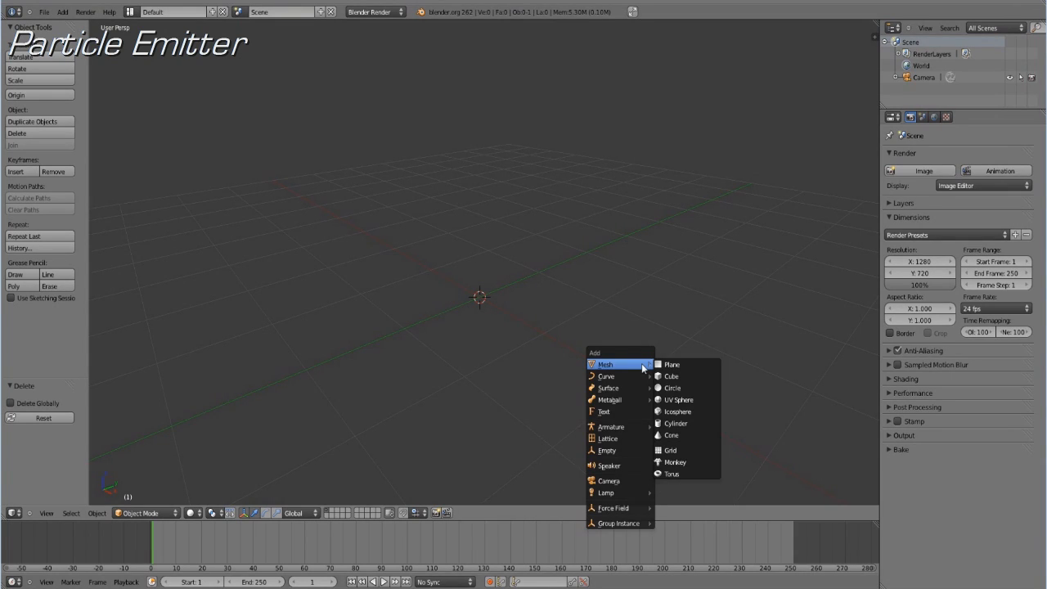
mouse_move(686, 423)
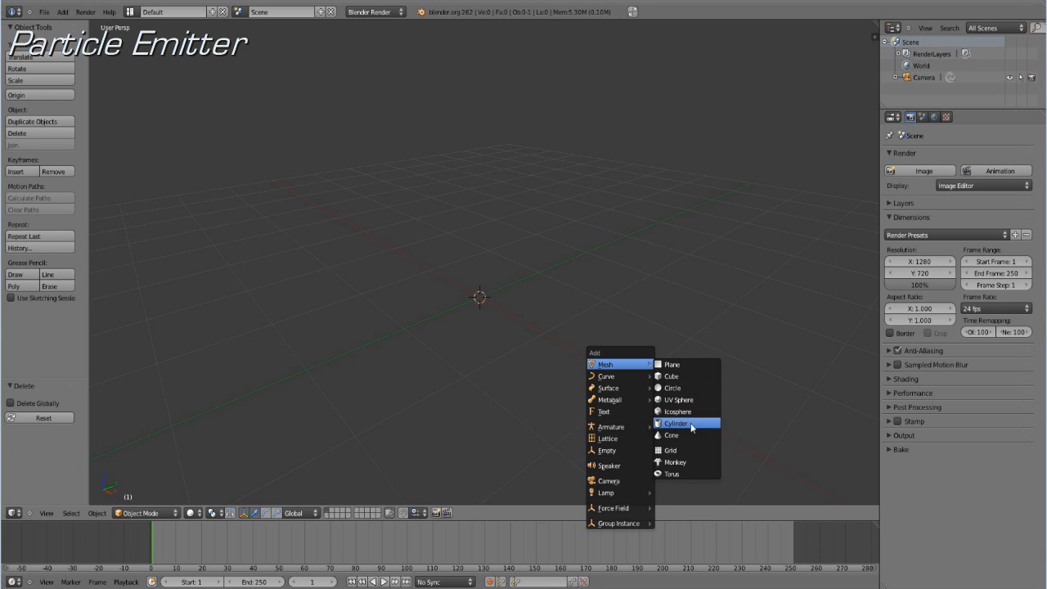
Add a cylinder mesh to serve as the Galaxie part. 1 emitter
click(676, 422)
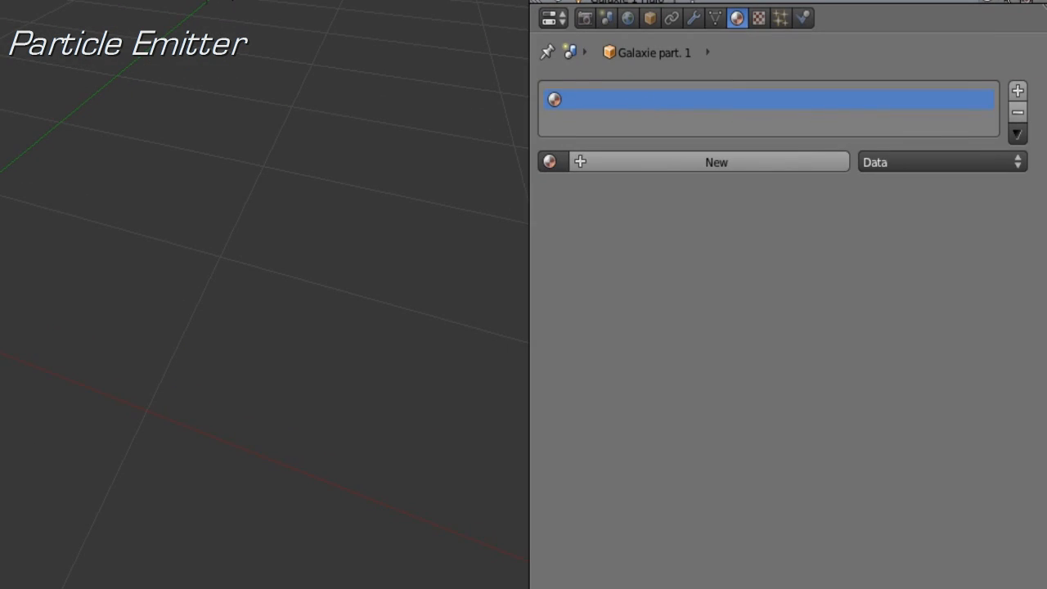
Enter Weight Paint mode and paint red full-weight patches onto the cylinder ring
click(728, 19)
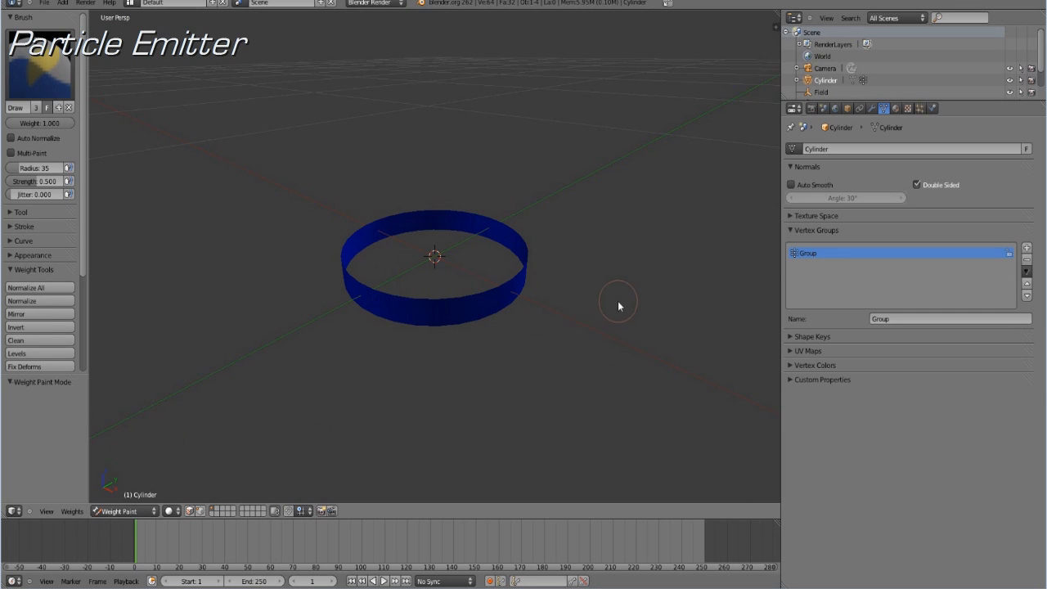
click(469, 318)
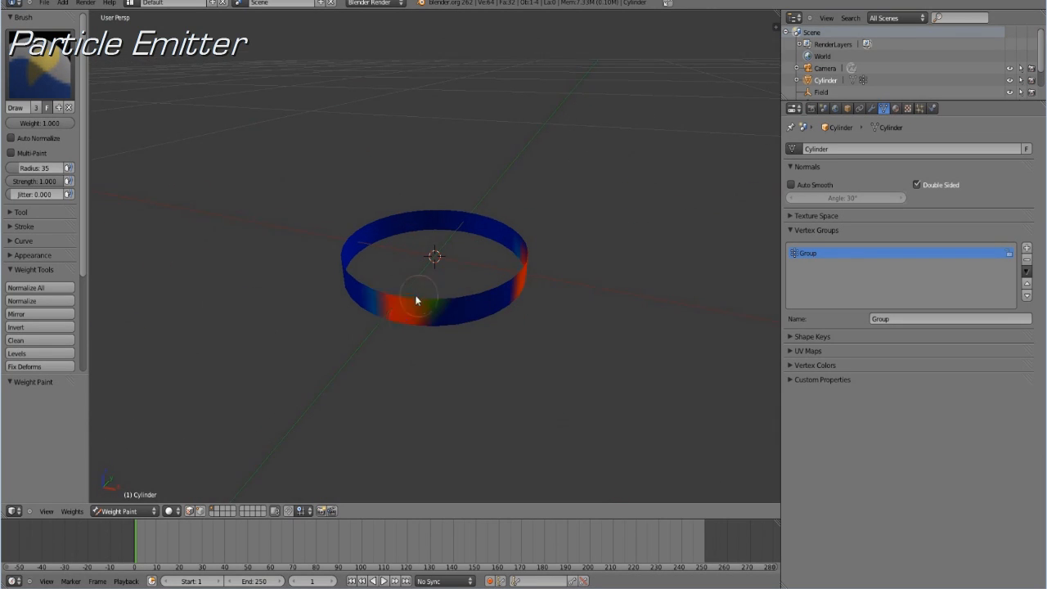
drag(417, 301, 396, 339)
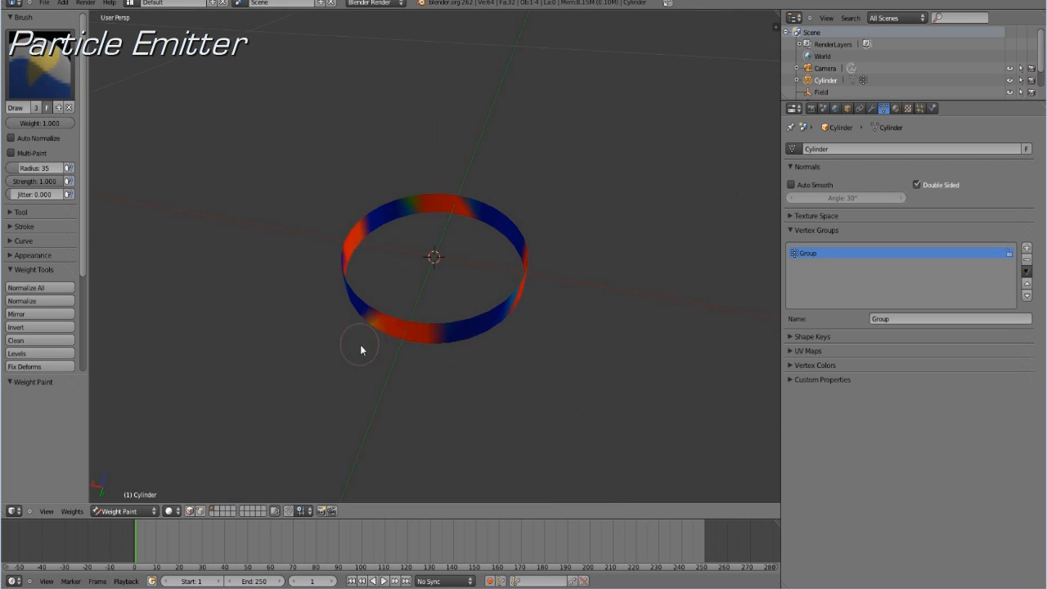
Orbit around the ring to continue painting, then toggle modes with Ctrl+Tab
drag(360, 347, 423, 300)
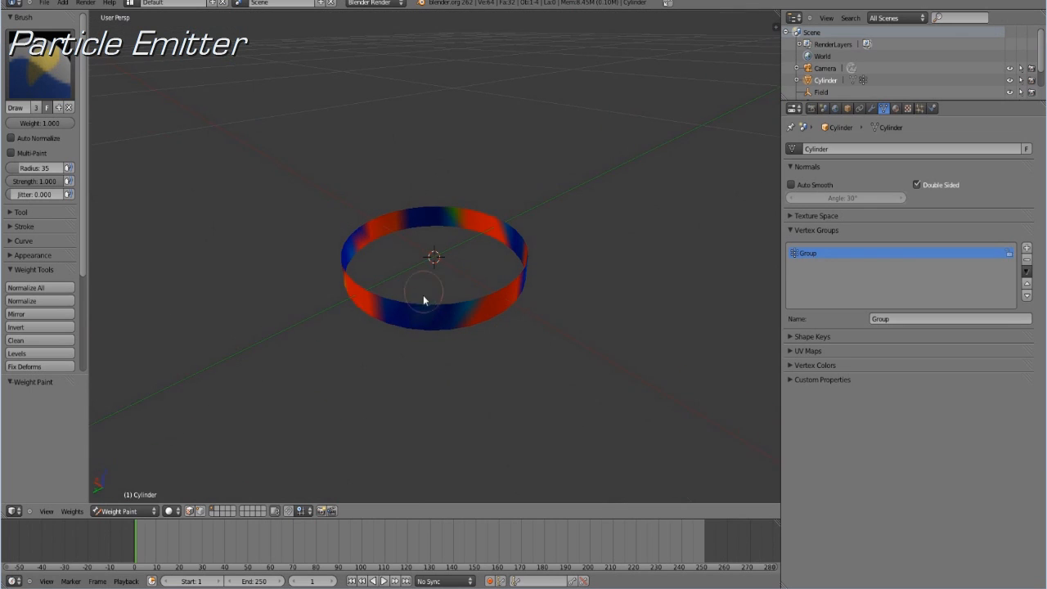
drag(424, 300, 527, 378)
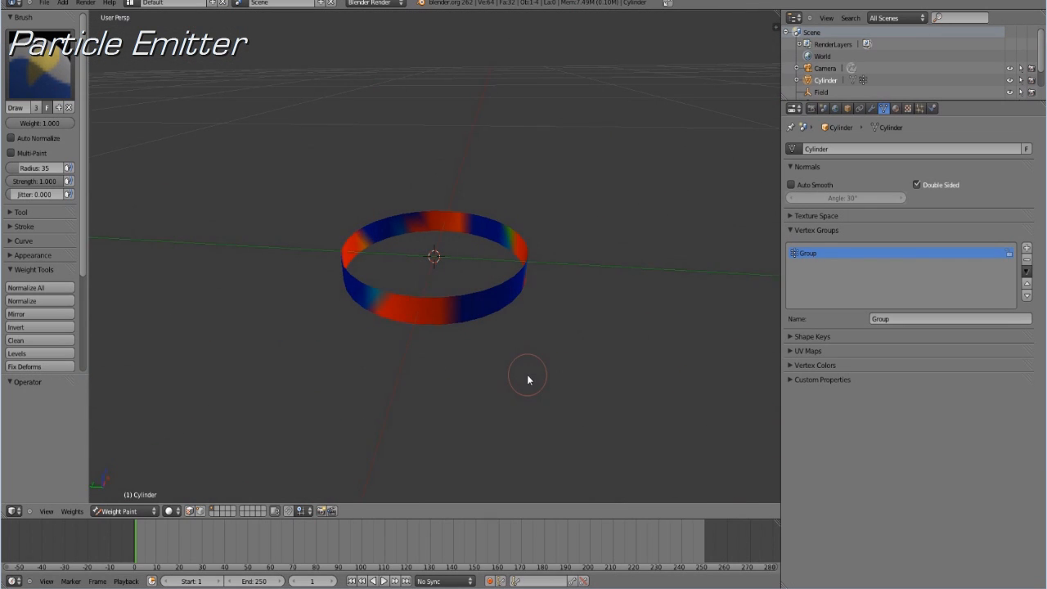
key(ctrl+tab)
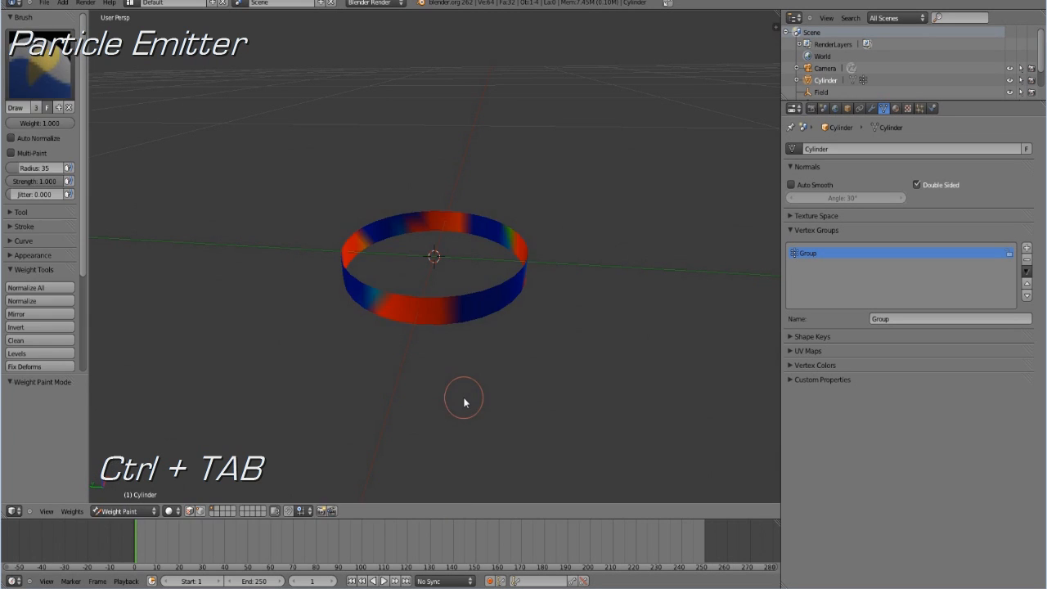
key(Ctrl+Tab)
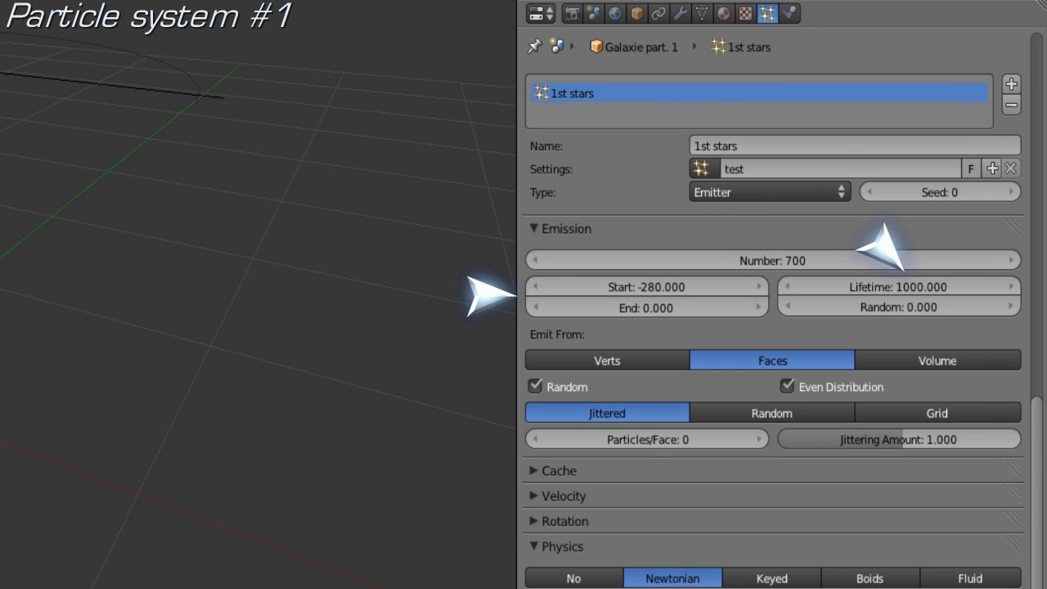
Scroll the 1st stars particle settings and drag to adjust the Damp value
scroll(down, 3)
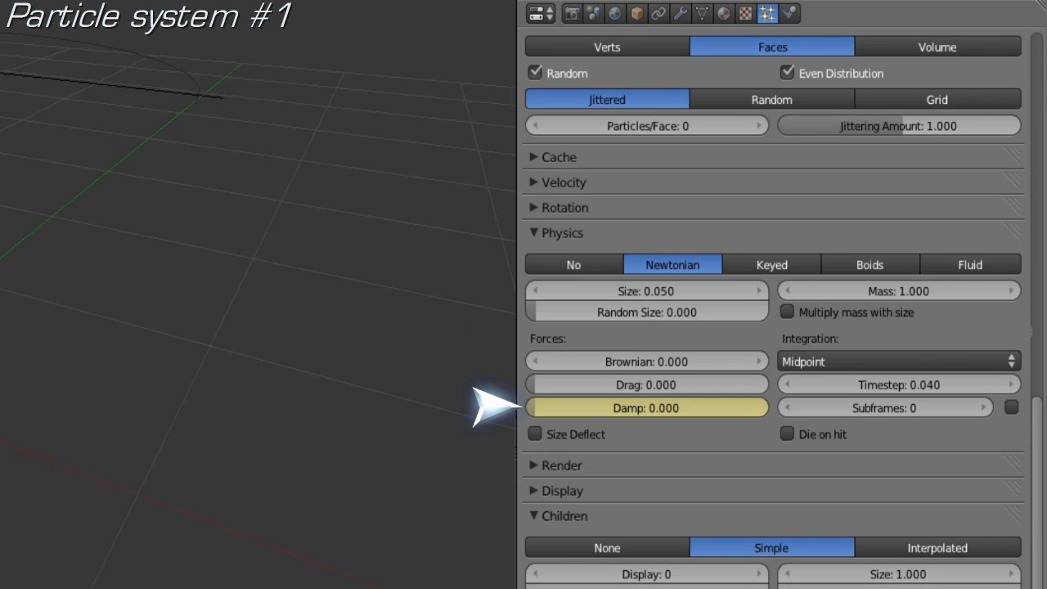
drag(646, 407, 760, 406)
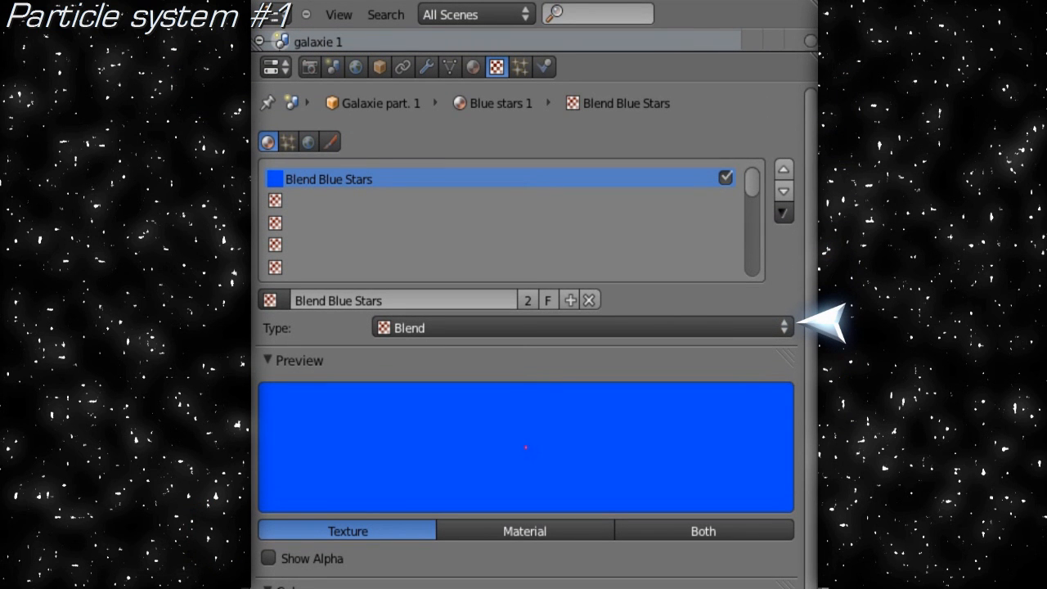
Scroll through the Blend Blue Stars texture settings for ramp, Spherical progression and Object mapping
scroll(down, 3)
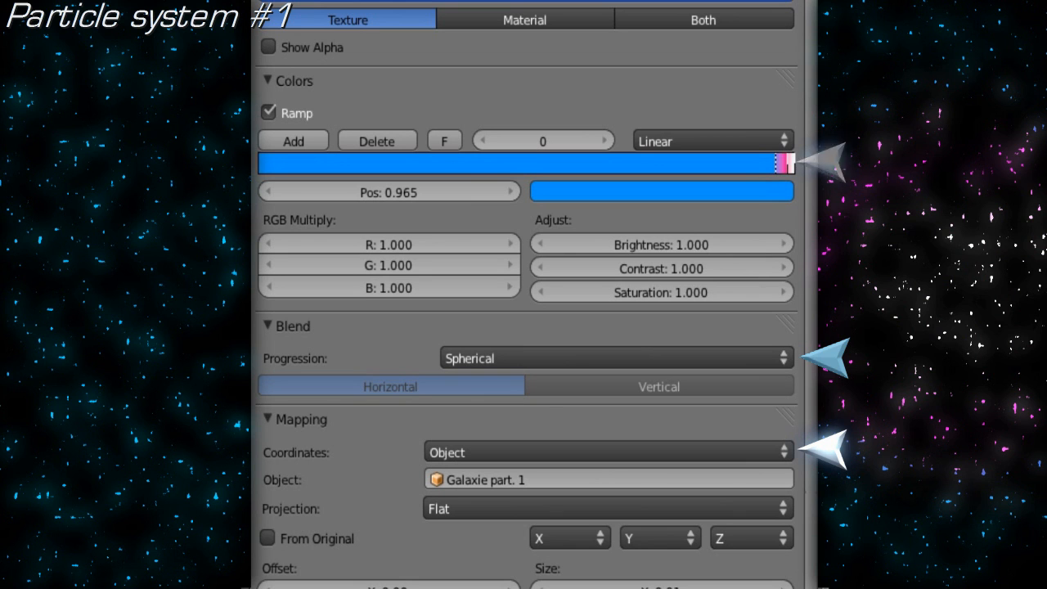
scroll(down, 3)
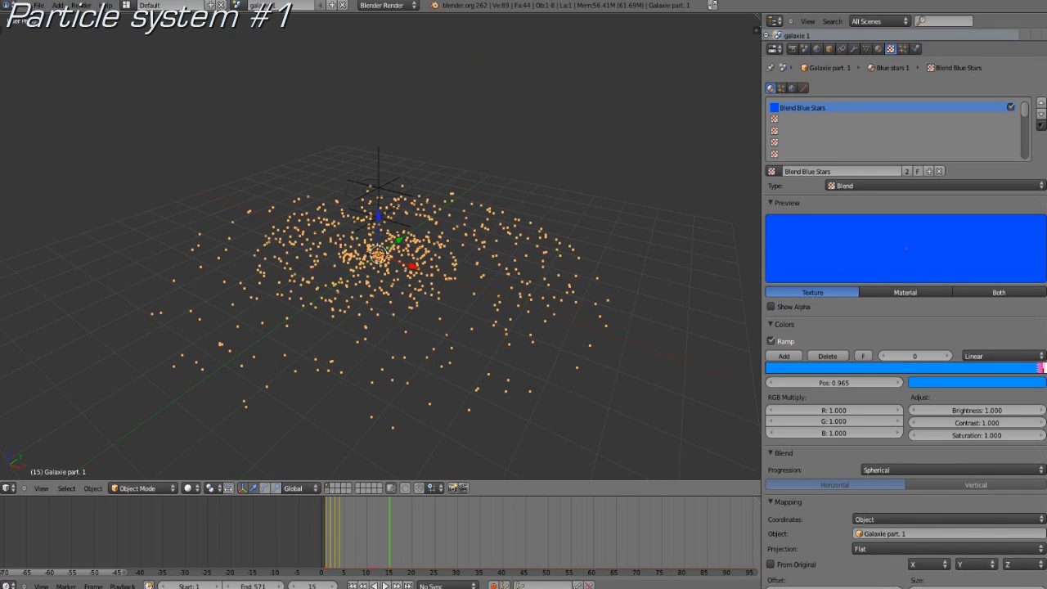
Press F12 to render while hiding the ParticleSystem 1 stars from the viewport
key(F12)
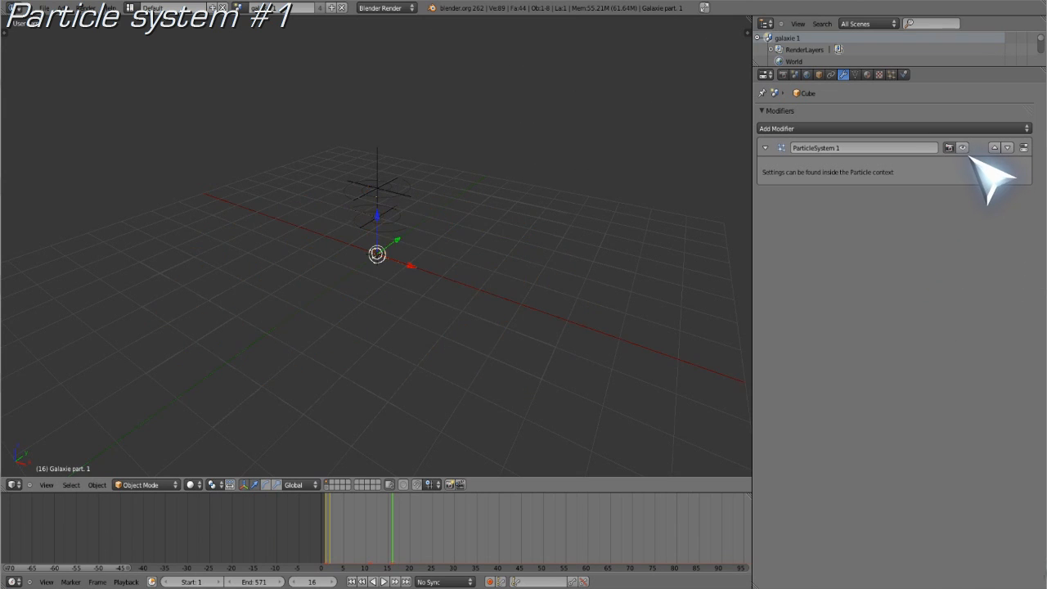
mouse_move(977, 176)
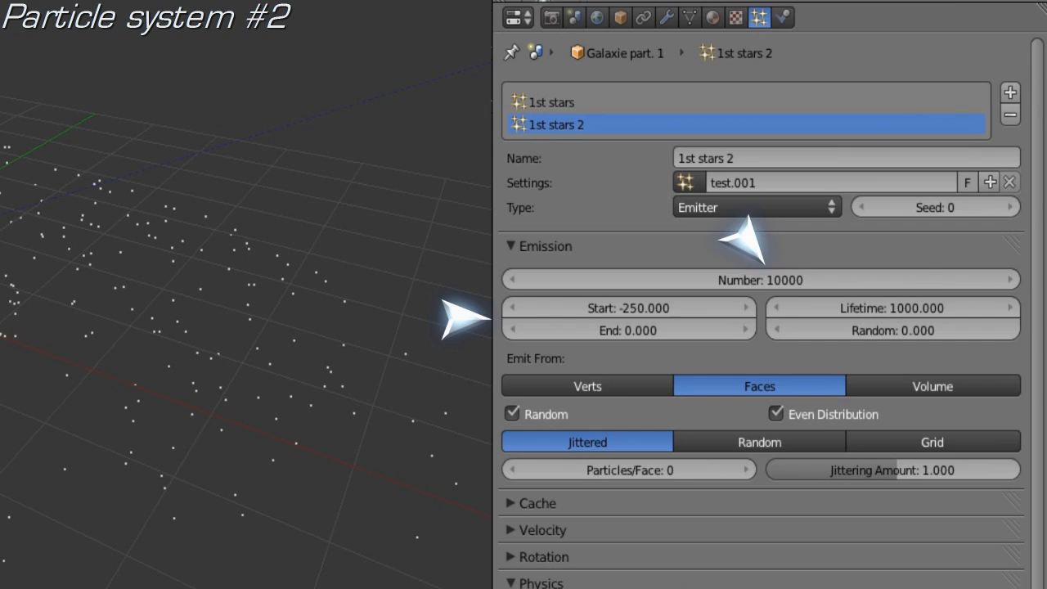
Scroll through 1st stars 2 settings: 10000 halo particles, Start -250, Damp 1.0
scroll(down, 3)
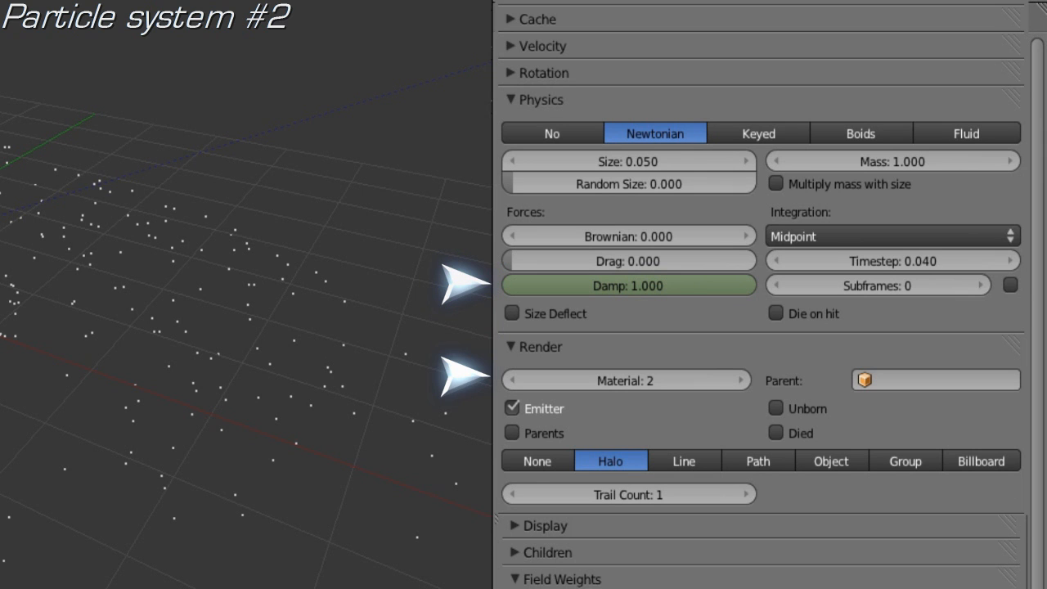
scroll(down, 3)
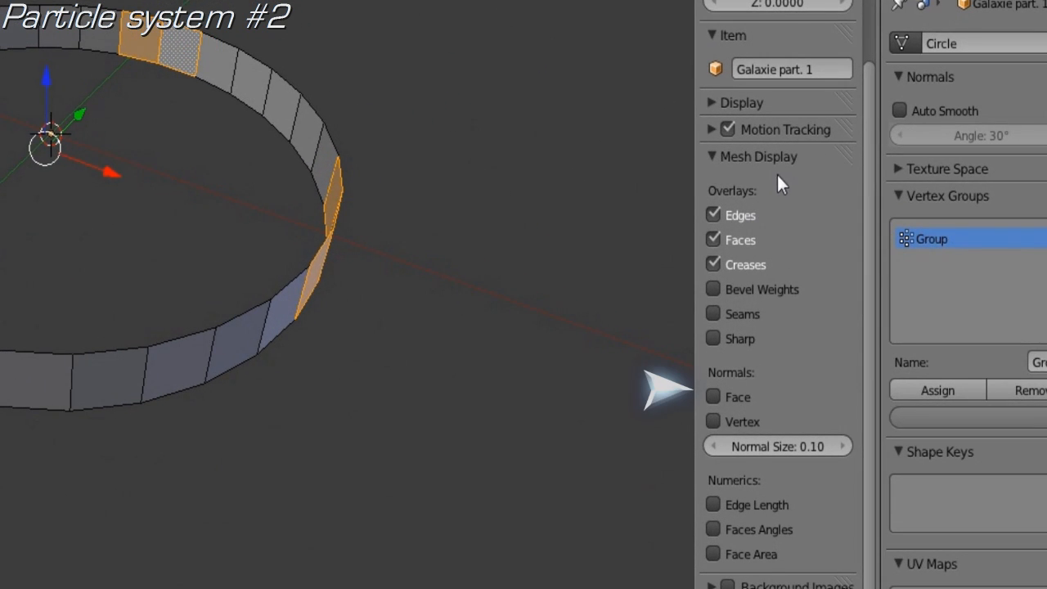
Show face normals on the ring, then switch to Weight Paint mode
click(713, 397)
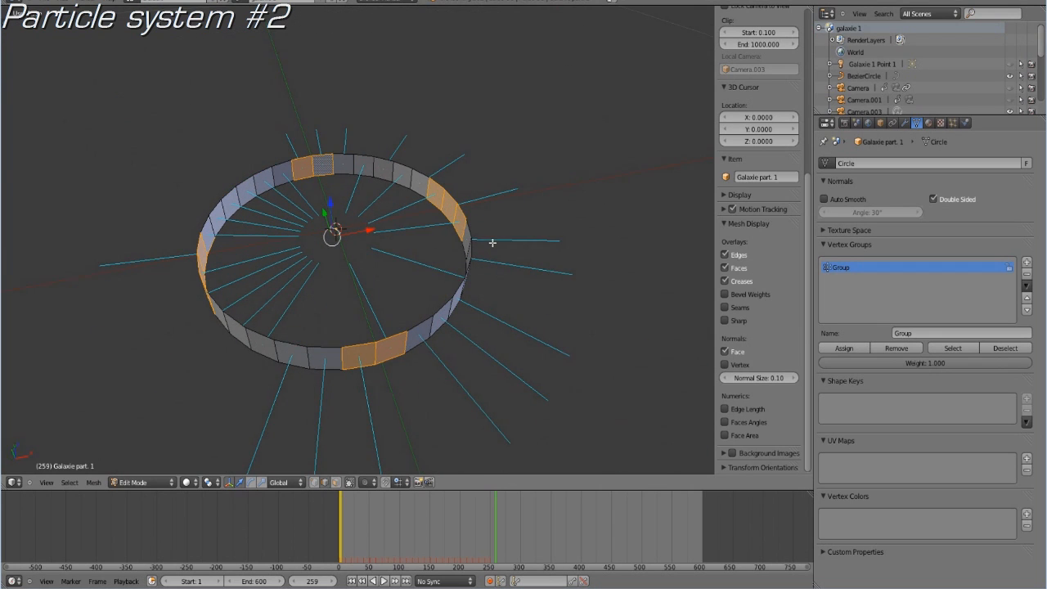
mouse_move(417, 238)
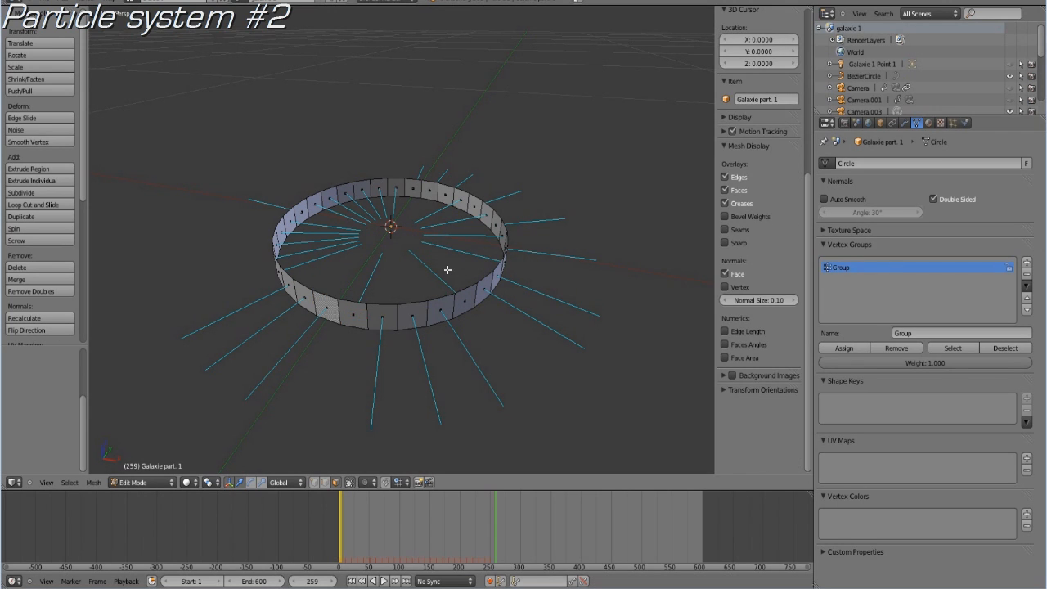
click(131, 485)
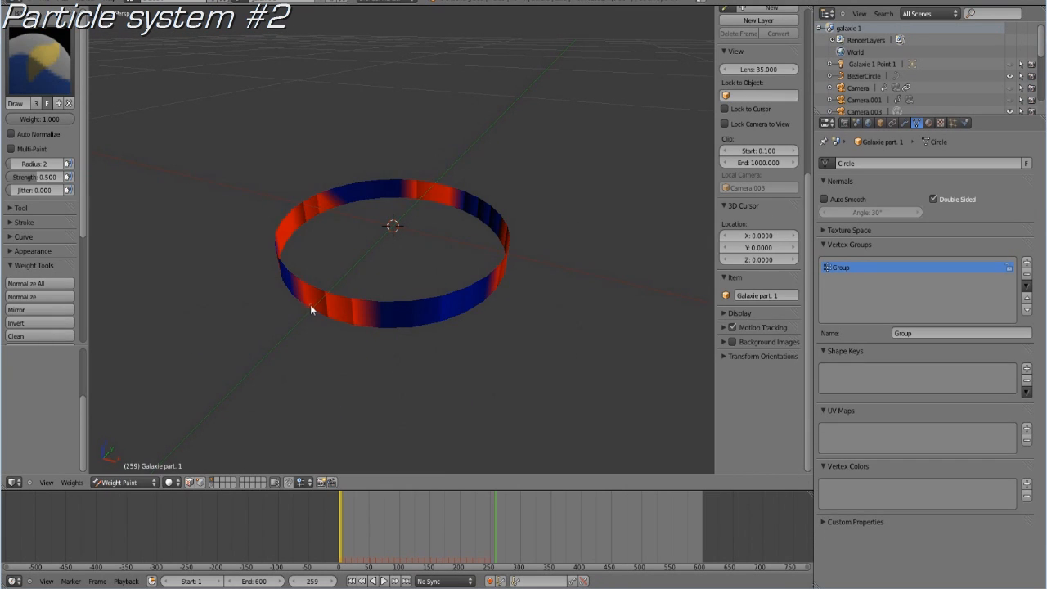
mouse_move(314, 301)
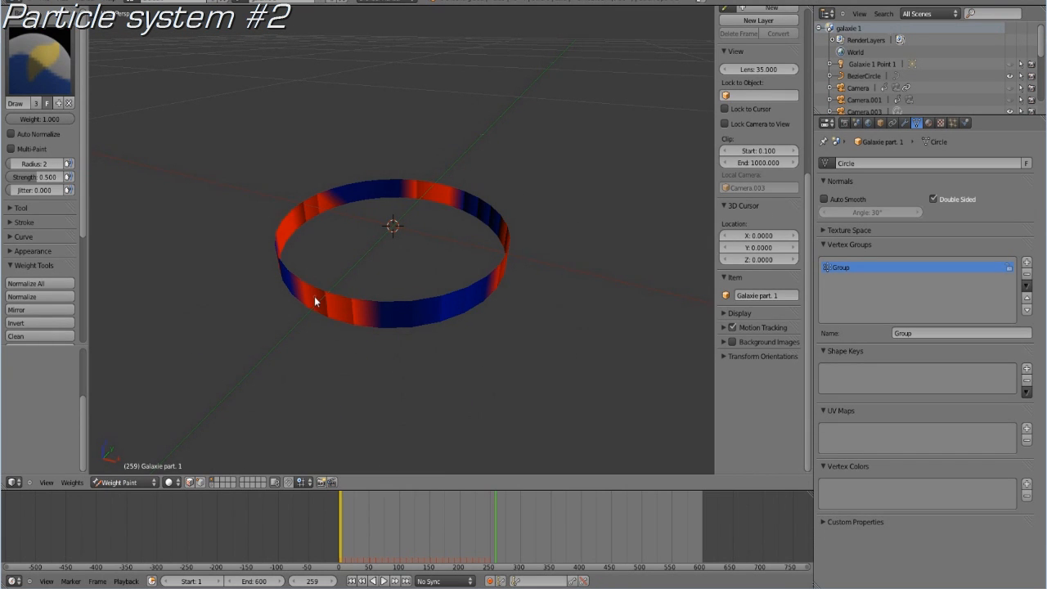
Orbit to view the ring's weights from above, then return to Edit Mode
drag(315, 301, 432, 240)
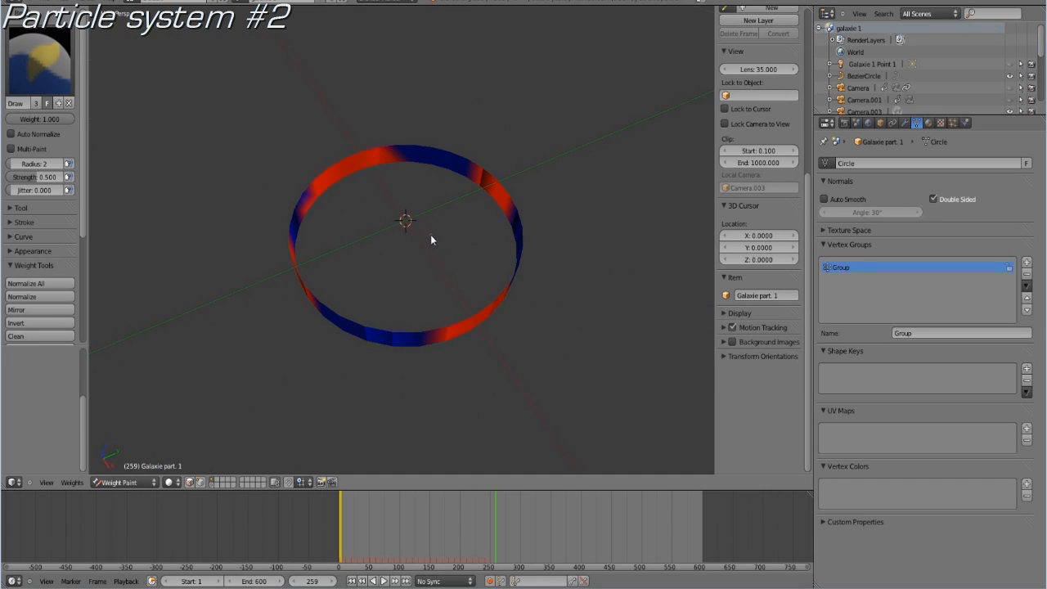
click(123, 484)
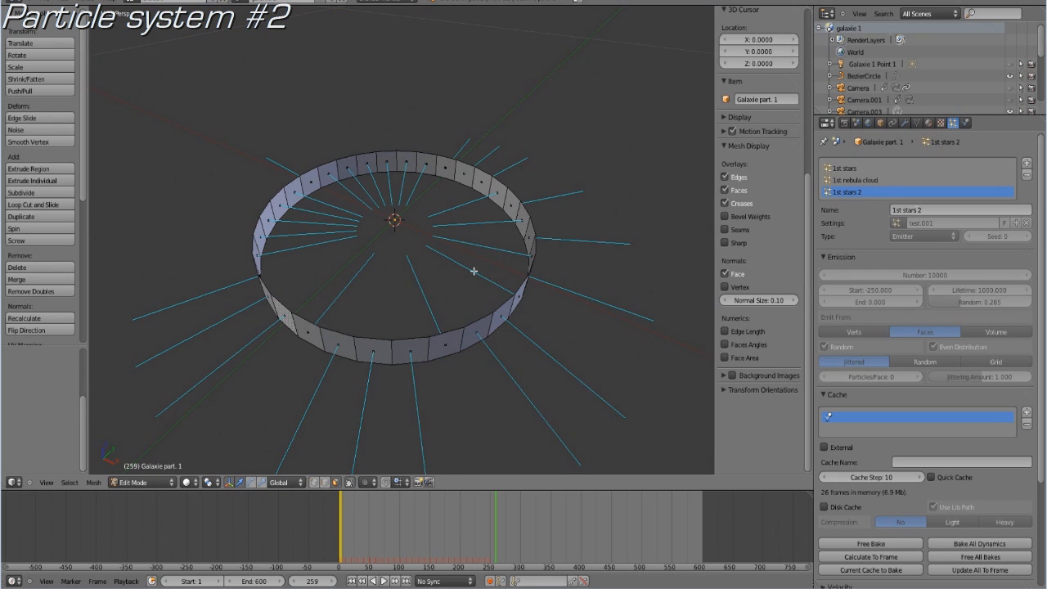
Select the 1st stars 2 particle system, which emits 10000 particles from faces
click(143, 484)
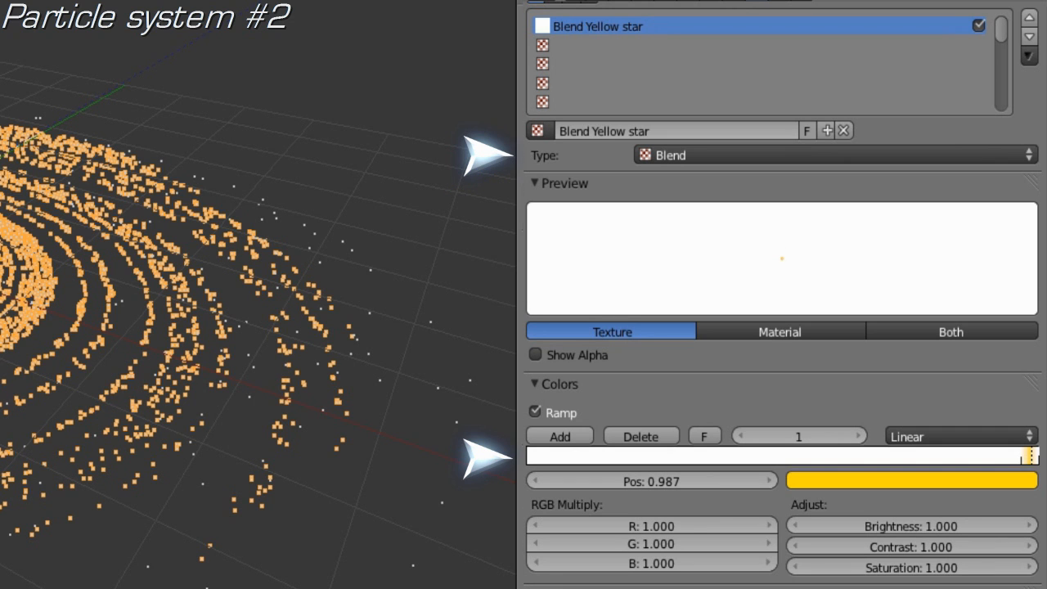
Enable Ramp on the Blend Yellow star texture, ending the ramp in yellow
scroll(down, 3)
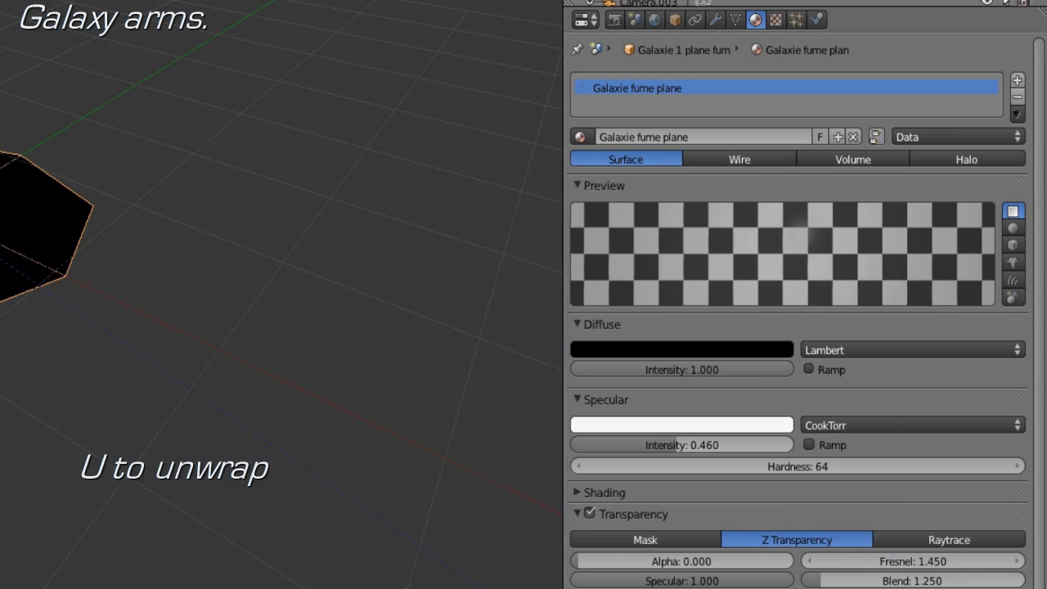
Unwrap the Galaxie fume plane's UVs with U in Edit Mode
key(u)
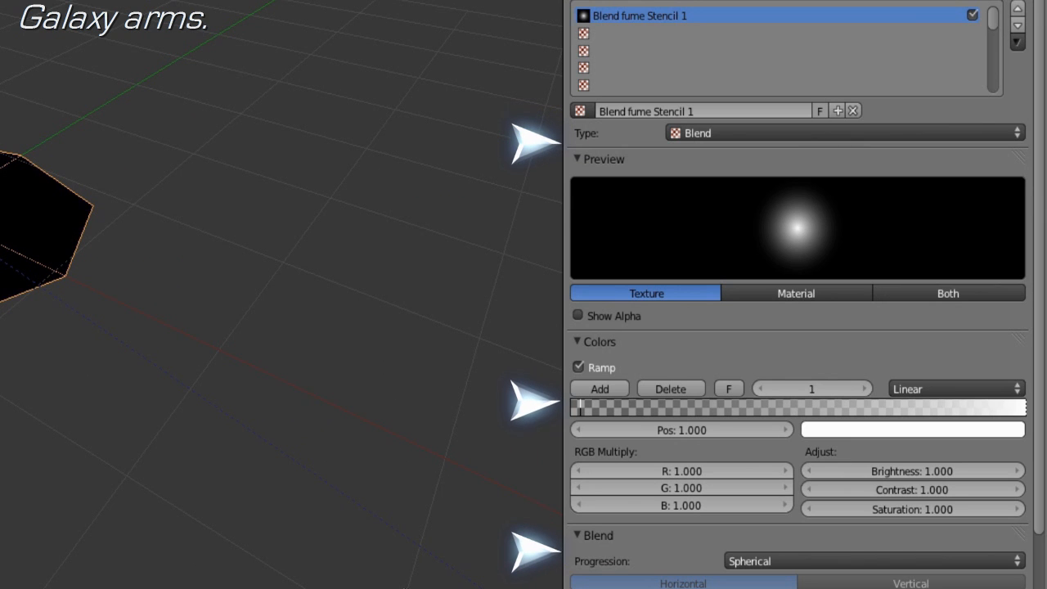
Fill texture slots with Blend fume Stencil 1, Cloud fume 1 and spherical Blend fume 1
scroll(down, 3)
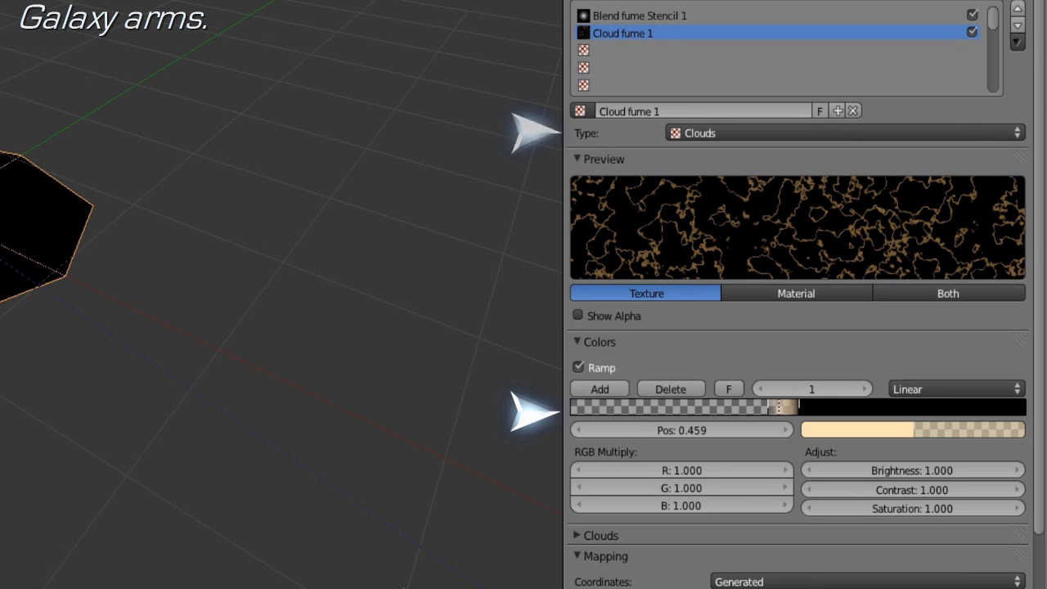
scroll(down, 3)
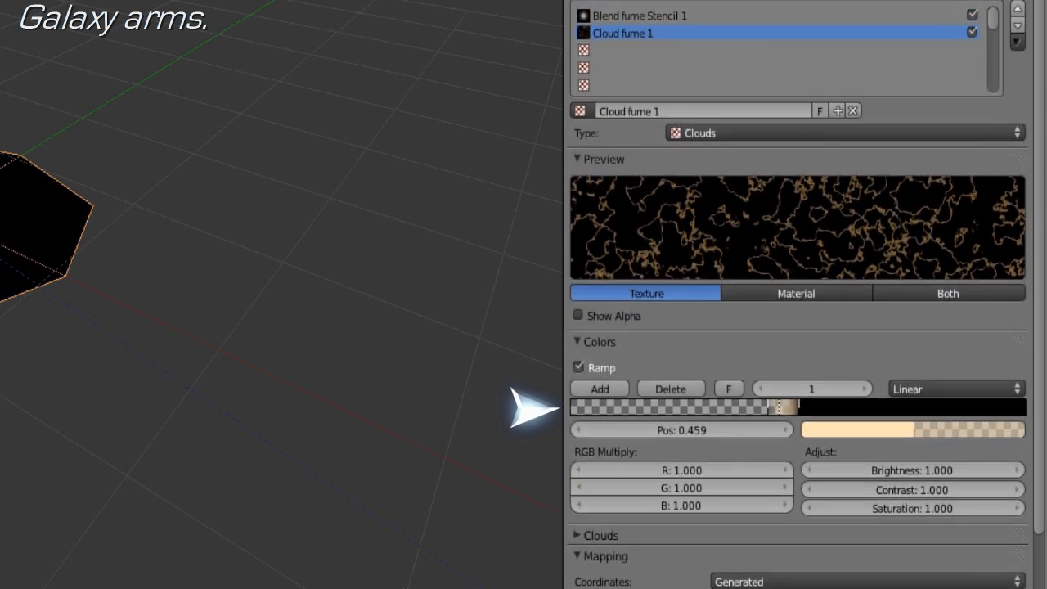
click(622, 50)
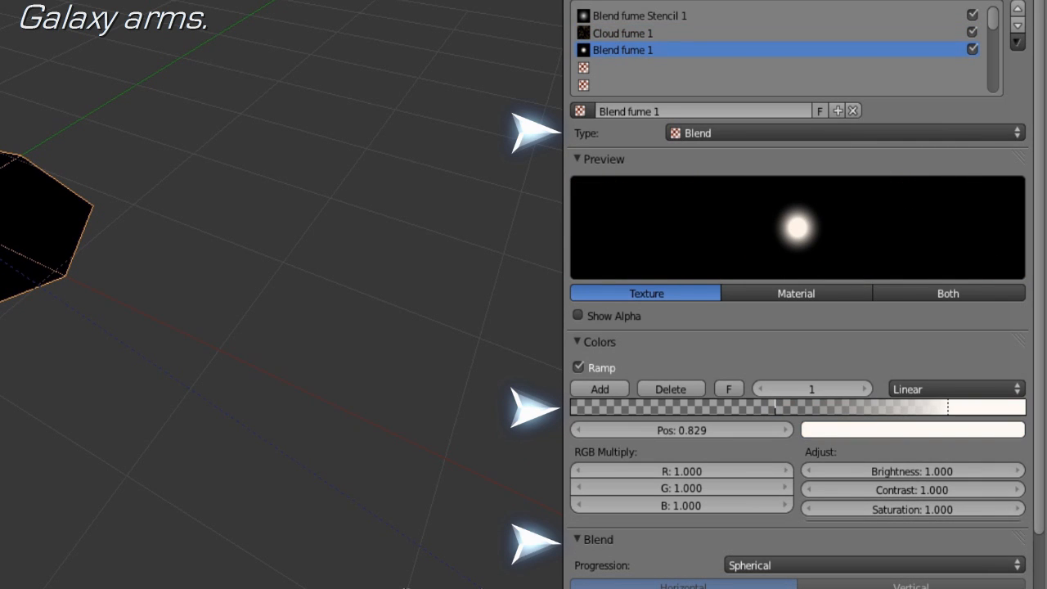
mouse_move(528, 556)
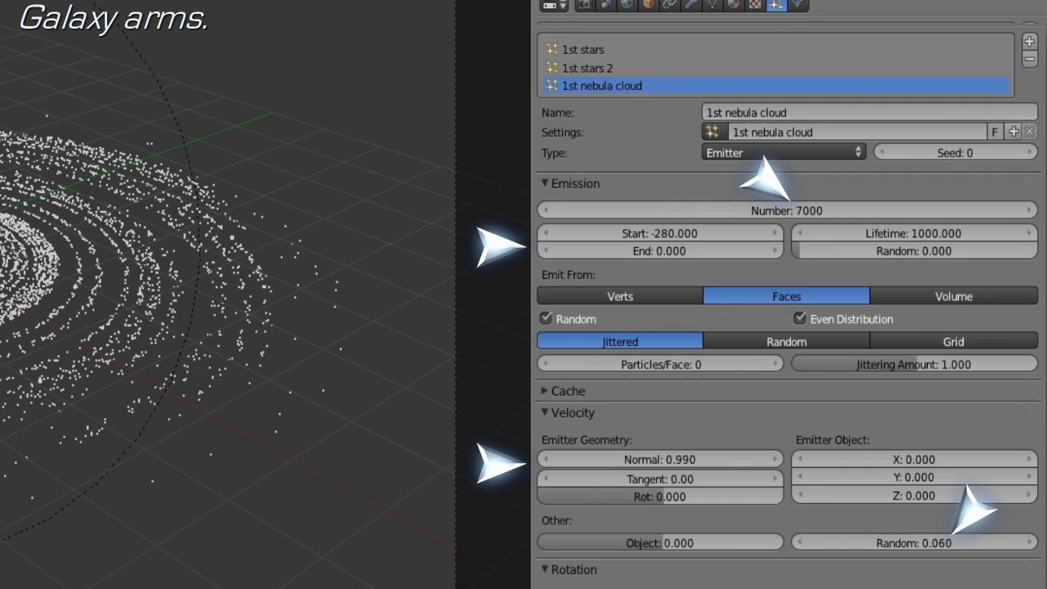
Give 1st nebula cloud 7000 particles, Start -280, normal velocity 0.99, random 0.06
scroll(down, 3)
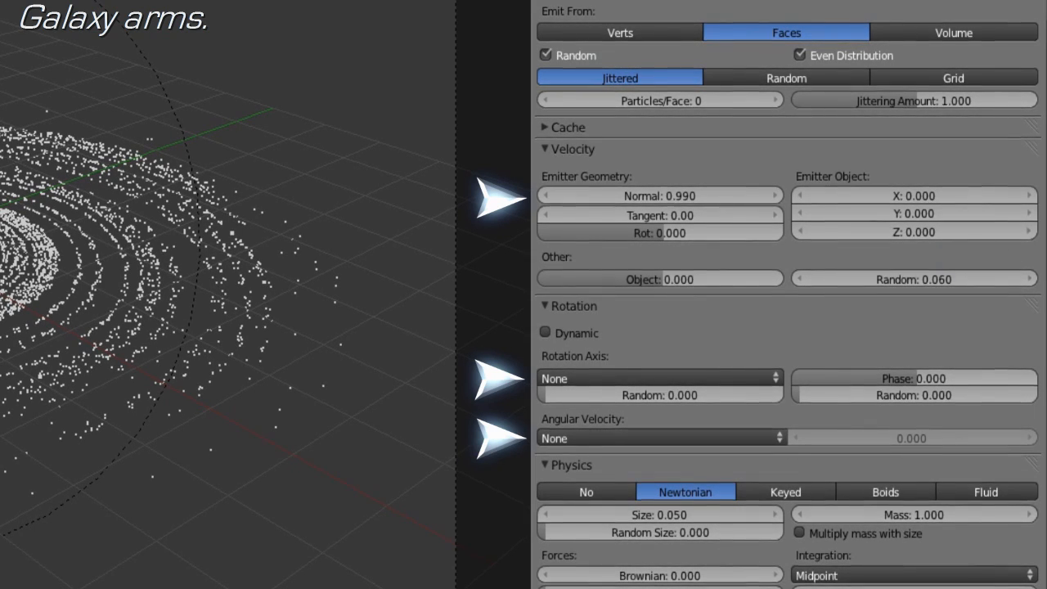
Render nebula particles as rotated Galaxie 1 plane fume objects, with Display set to Rendered
scroll(down, 3)
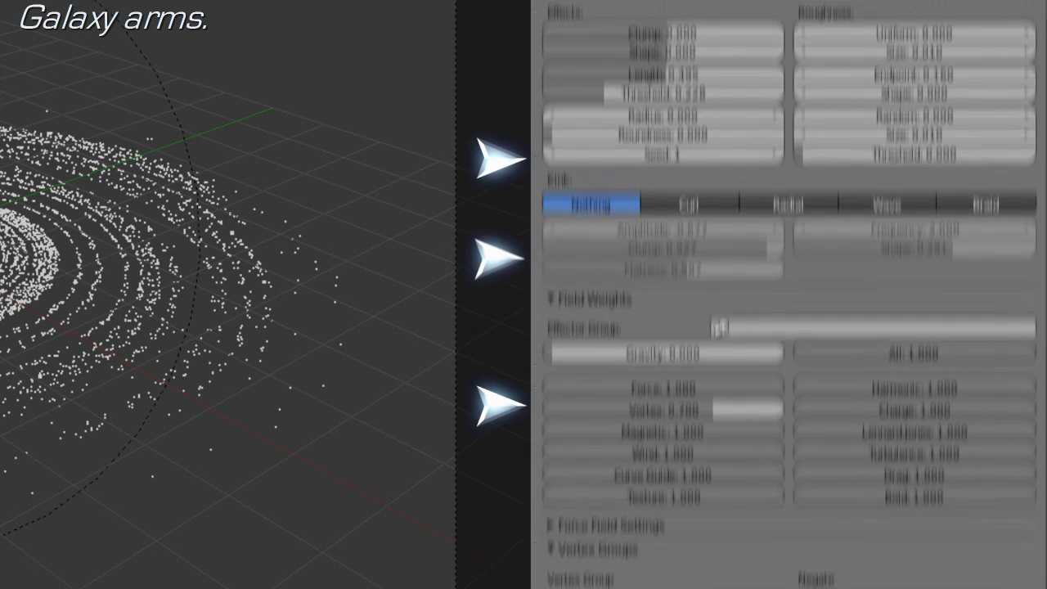
scroll(down, 3)
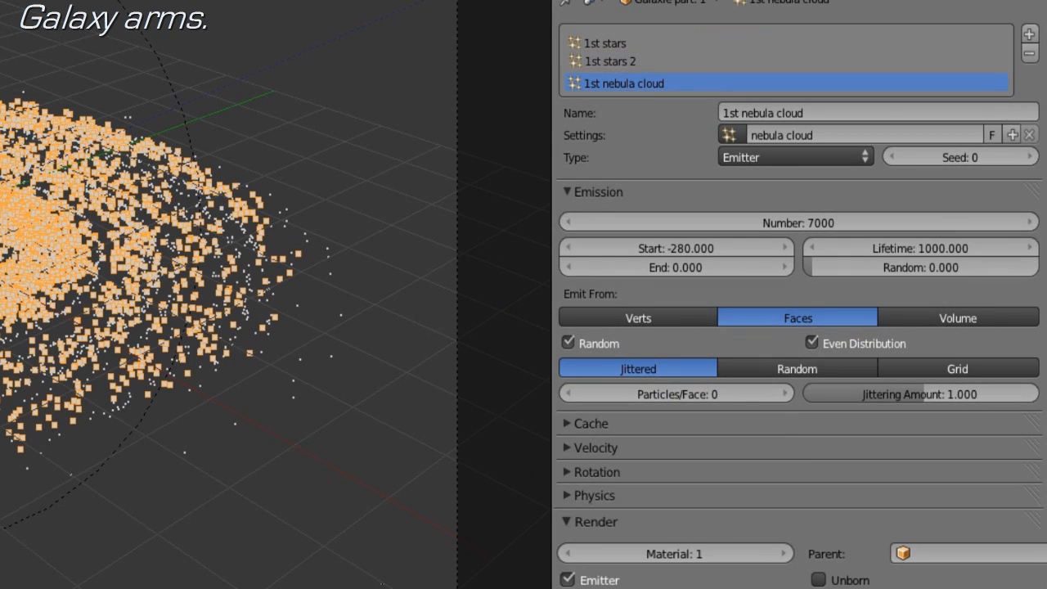
scroll(down, 3)
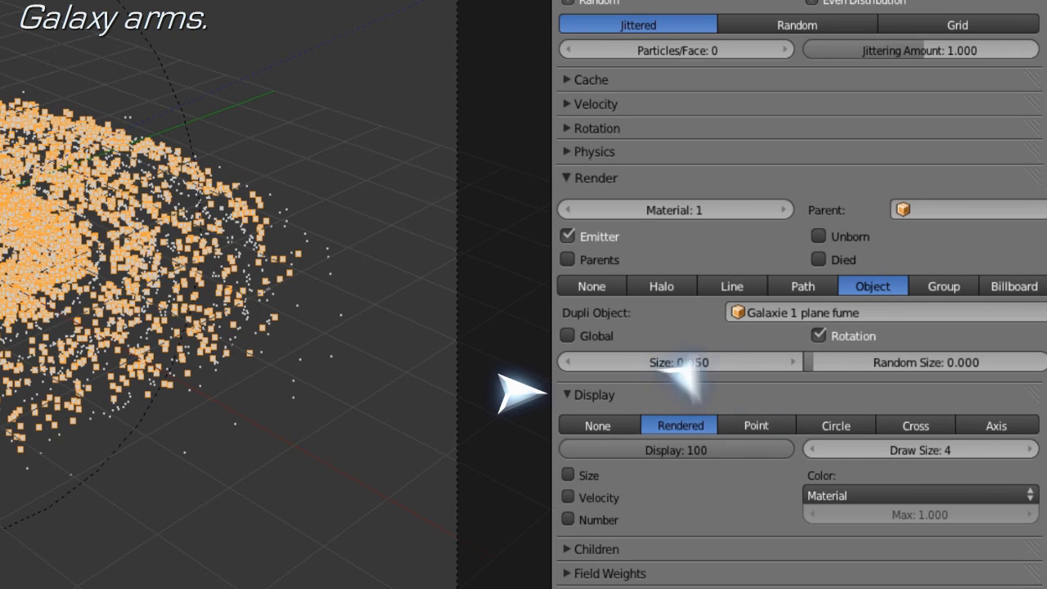
click(914, 425)
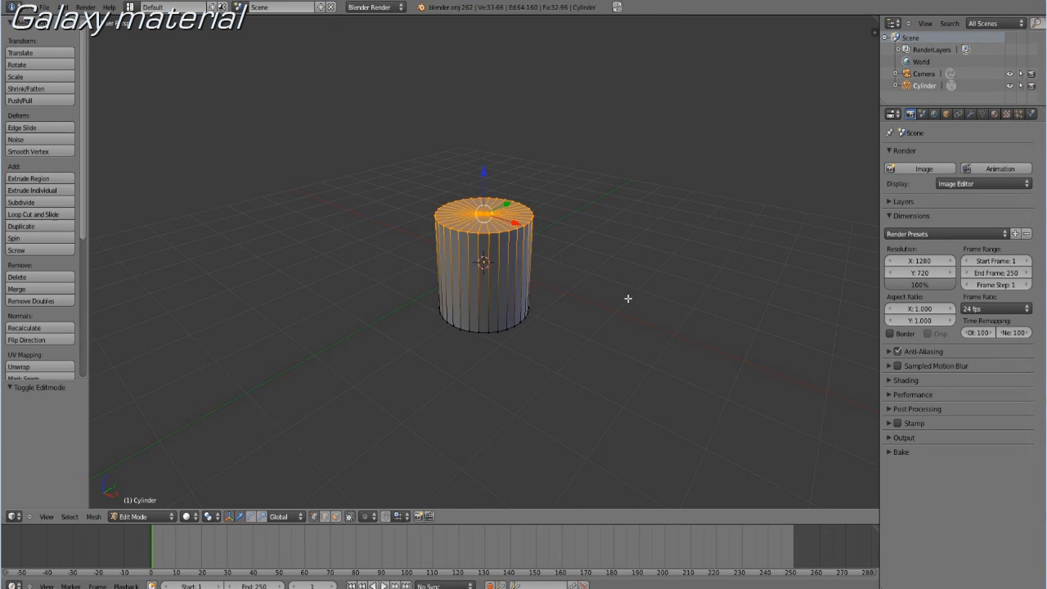
Select the cylinder and flatten it into the wide Galaxie 1 Halo disc
key(A)
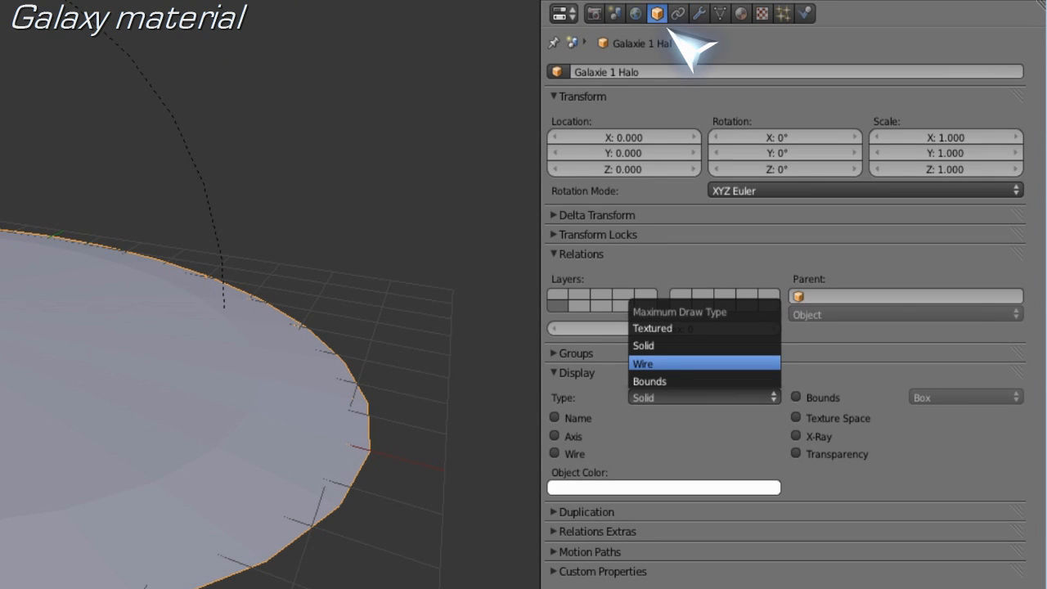
Draw the halo disc as wireframe and set up the blue-to-pink Blend Light texture
click(643, 363)
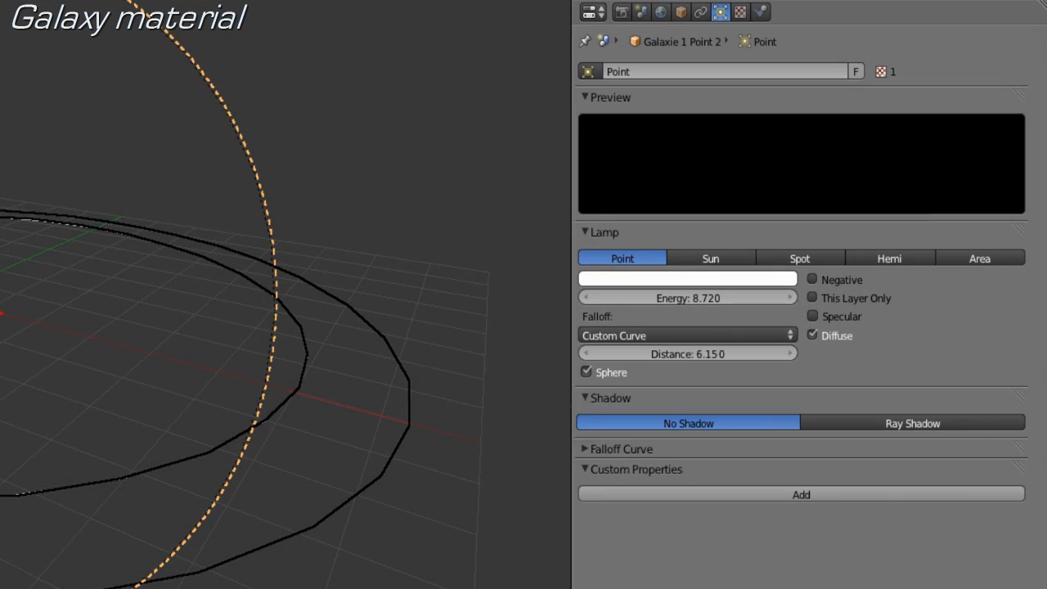
click(736, 15)
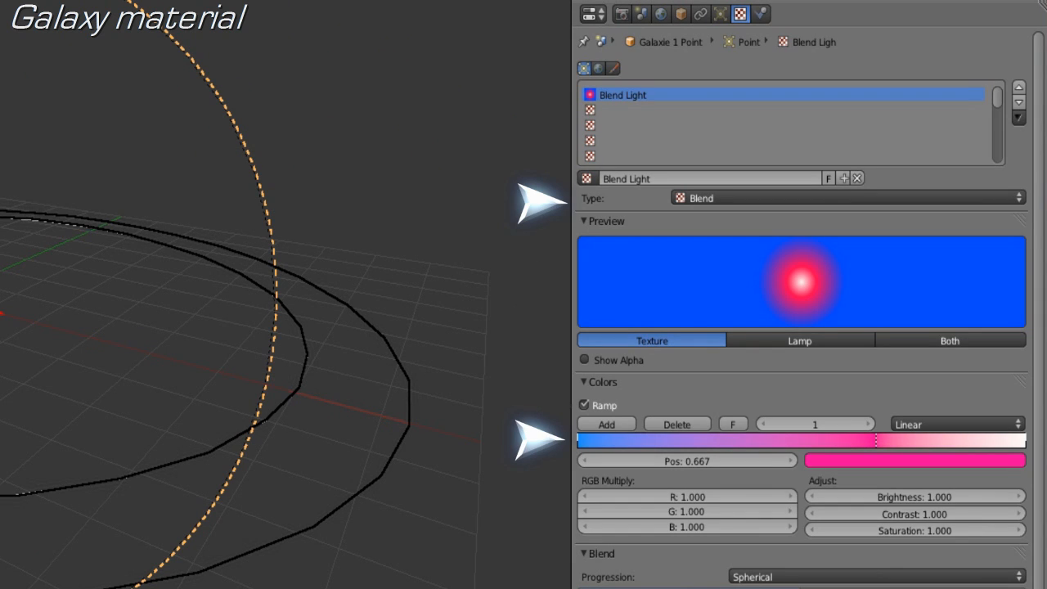
scroll(down, 3)
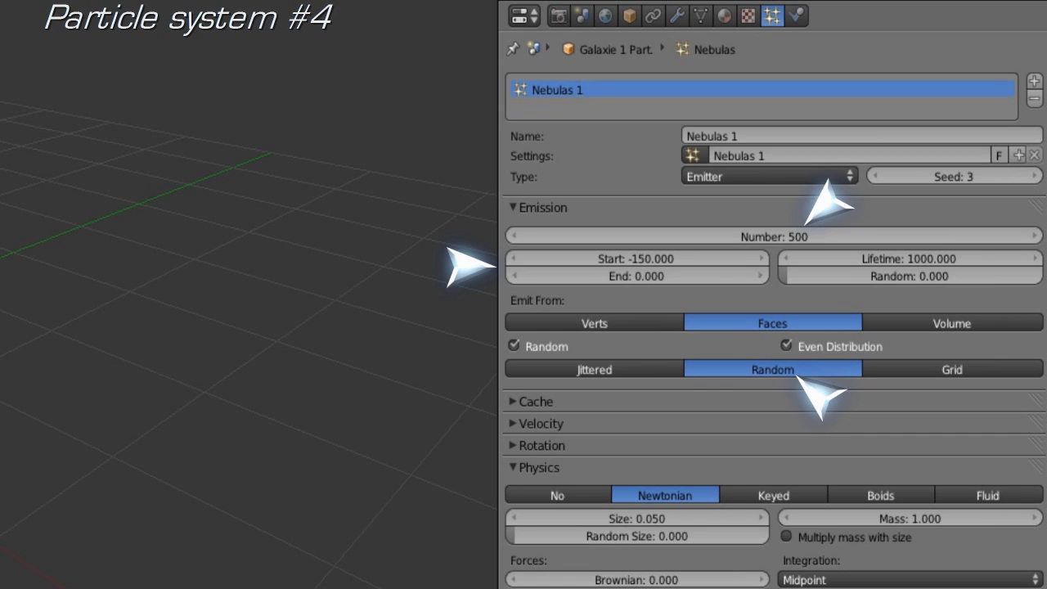
Set Nebulas 1 to 500 particles, Start -150, Lifetime 1000, simple children, plus green halo textures
scroll(down, 3)
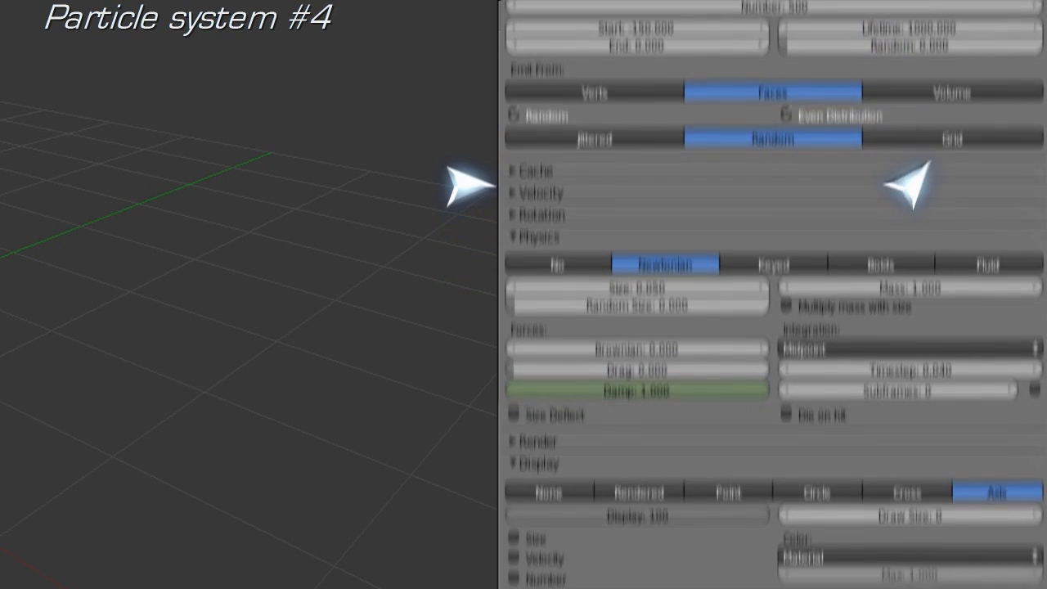
scroll(down, 3)
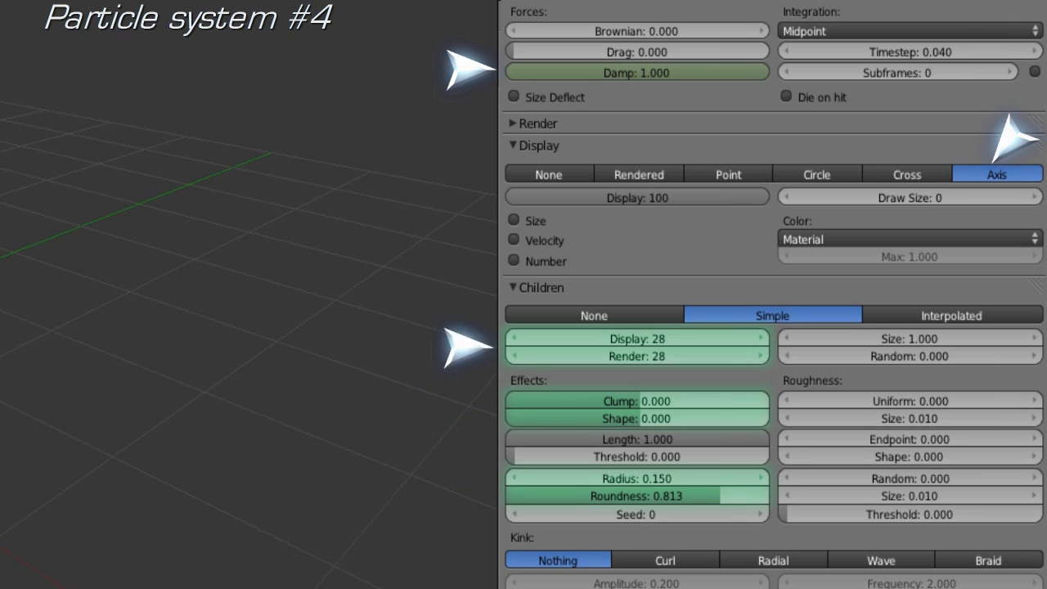
scroll(down, 3)
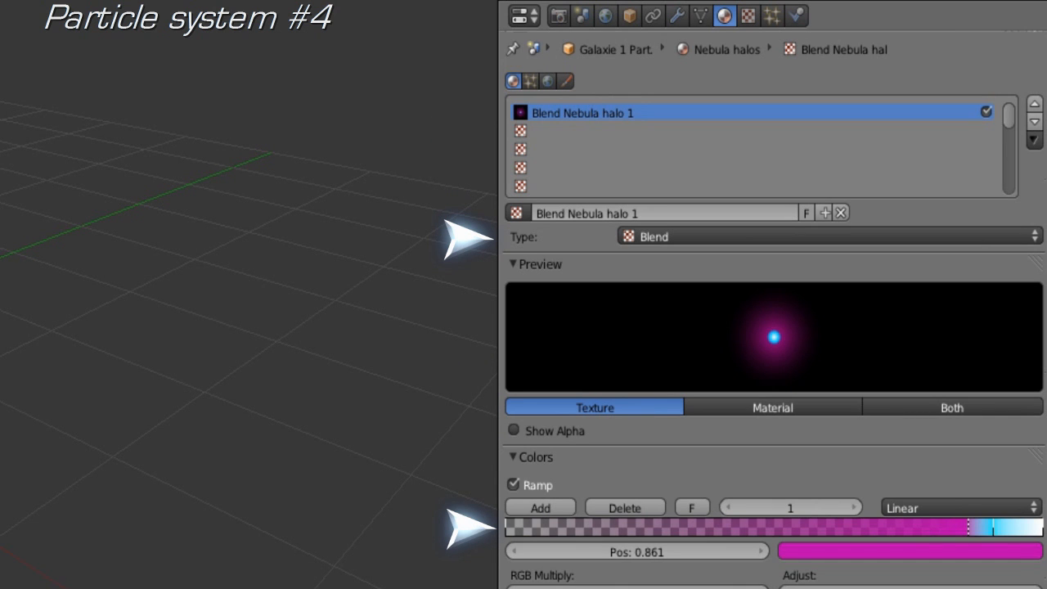
scroll(down, 3)
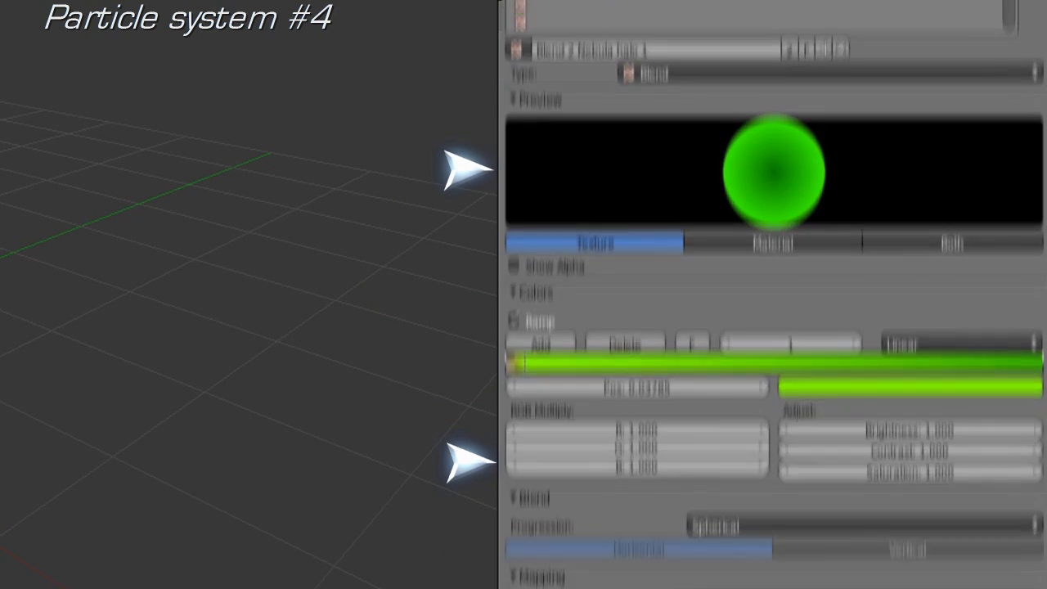
scroll(down, 3)
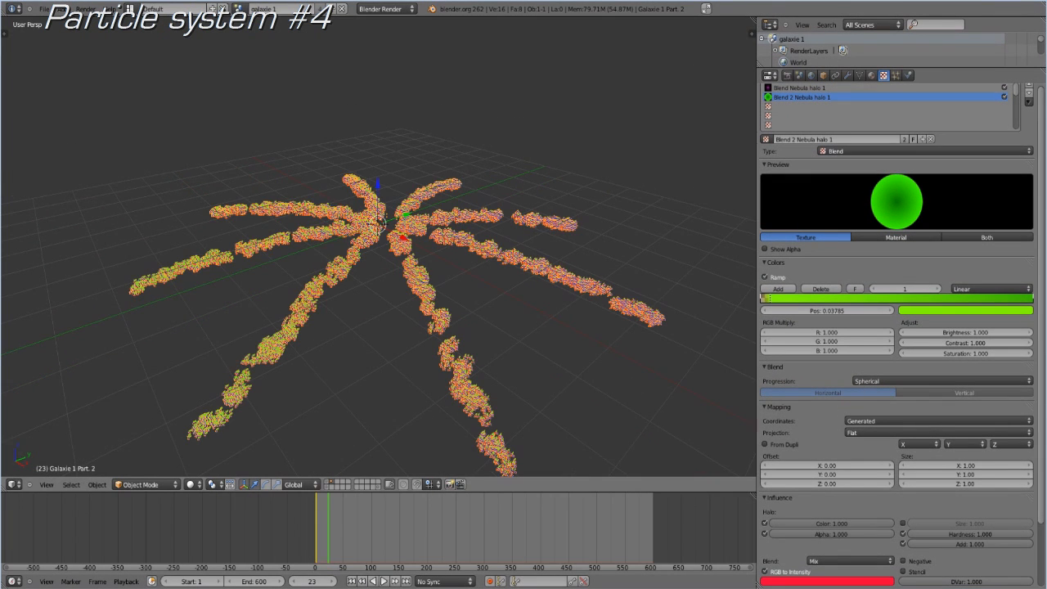
Render with F12, caching 61 frames for the 1st stars particle system
key(F12)
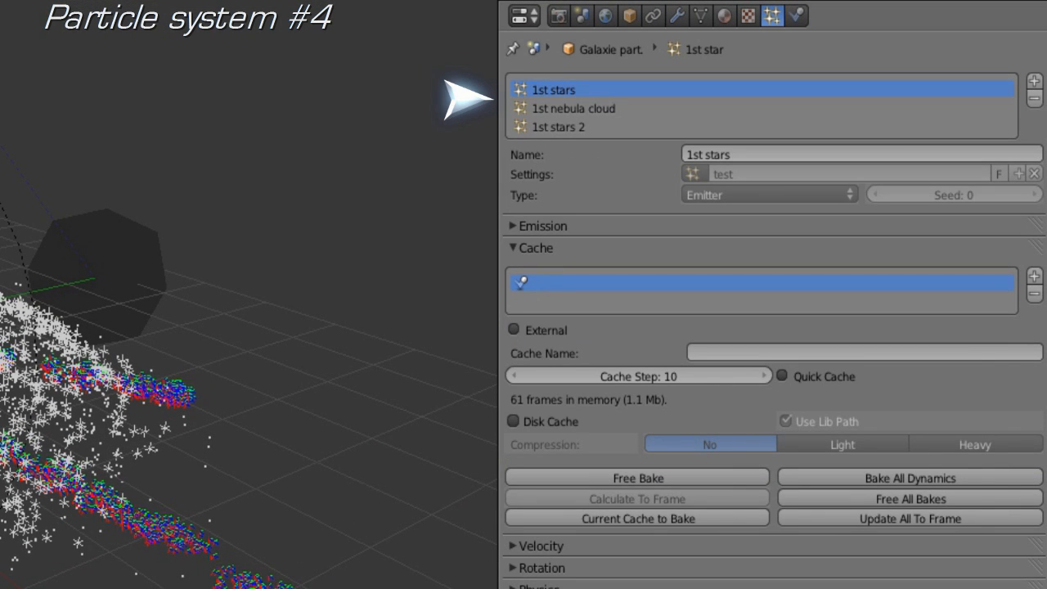
mouse_move(973, 445)
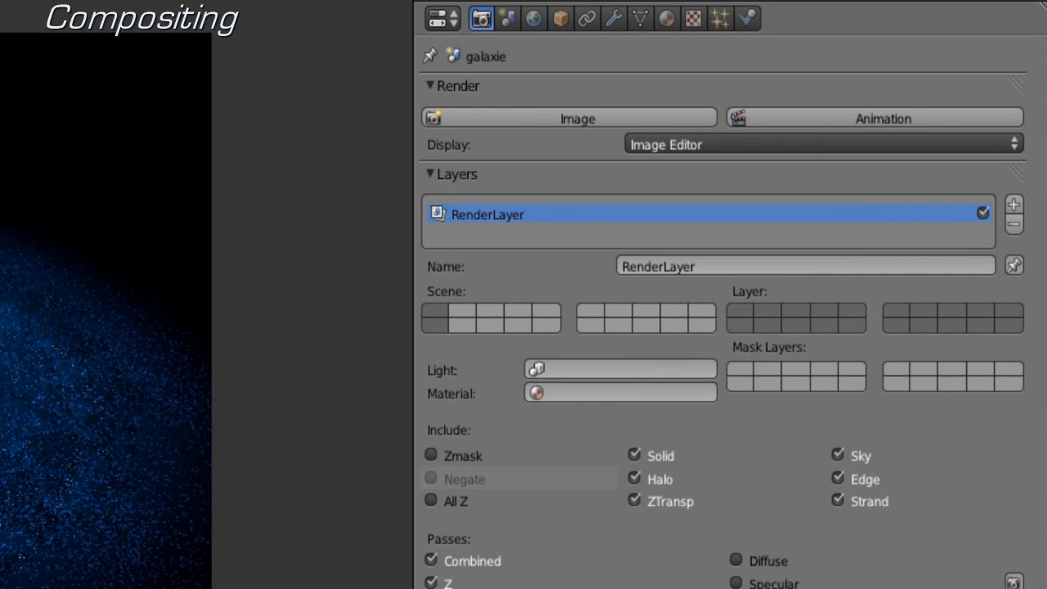
Enable the Emit pass, switch to the Node Editor, and wire Emit into a Viewer
scroll(down, 3)
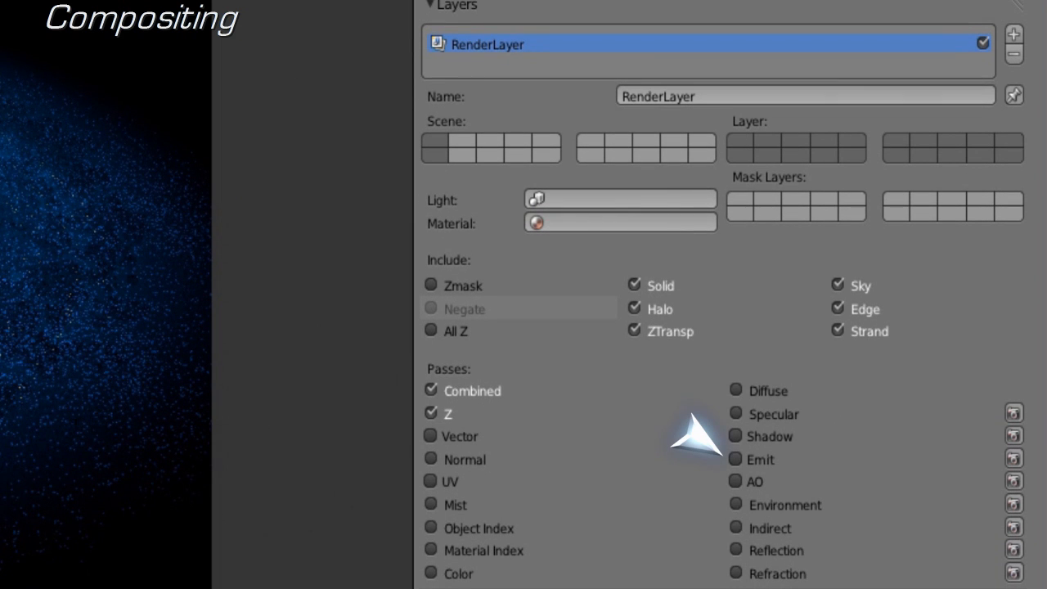
click(732, 459)
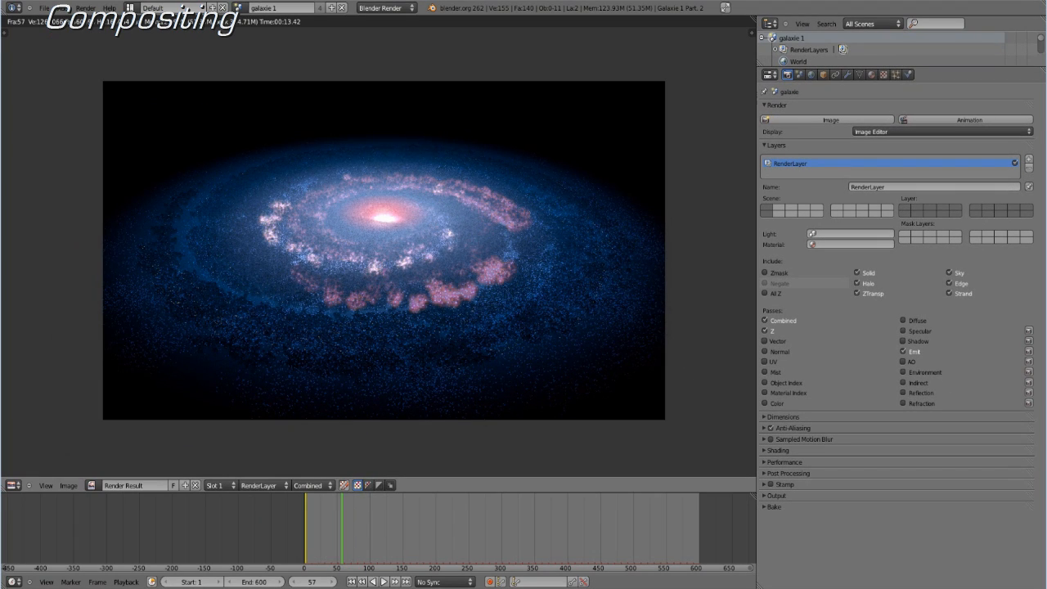
click(9, 486)
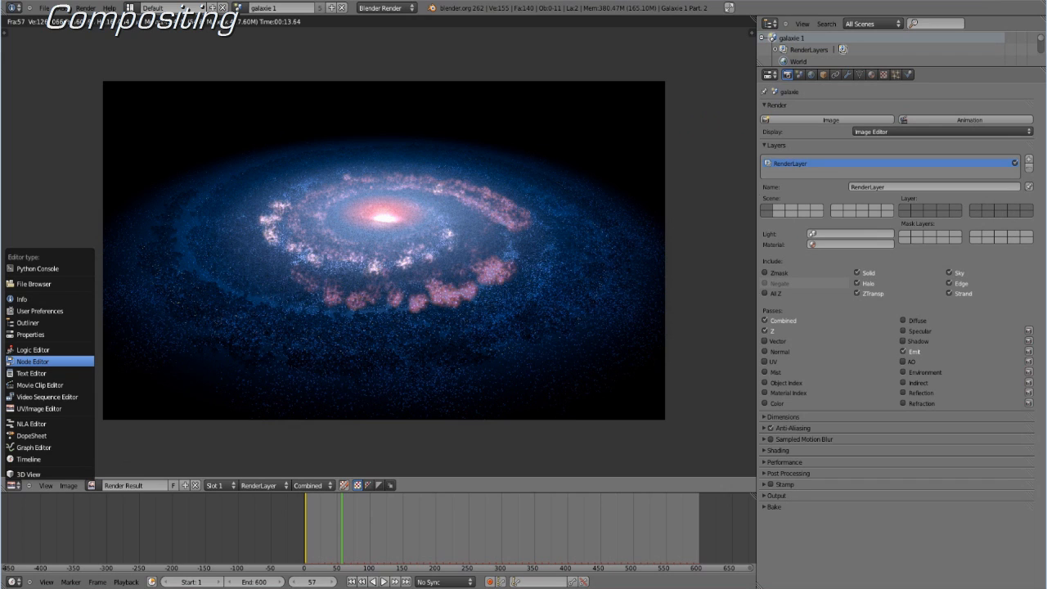
click(33, 361)
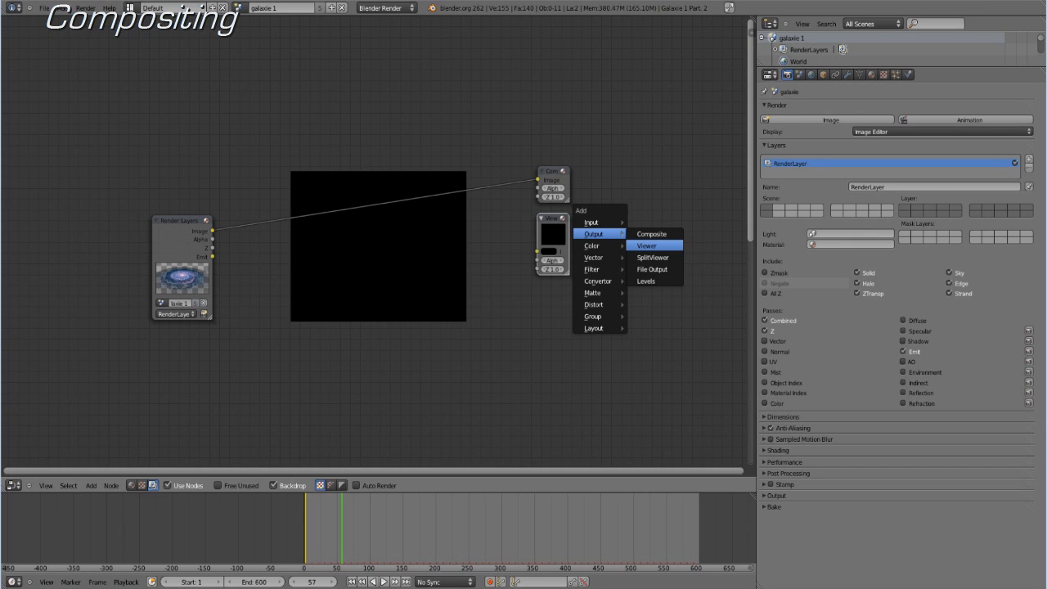
click(645, 246)
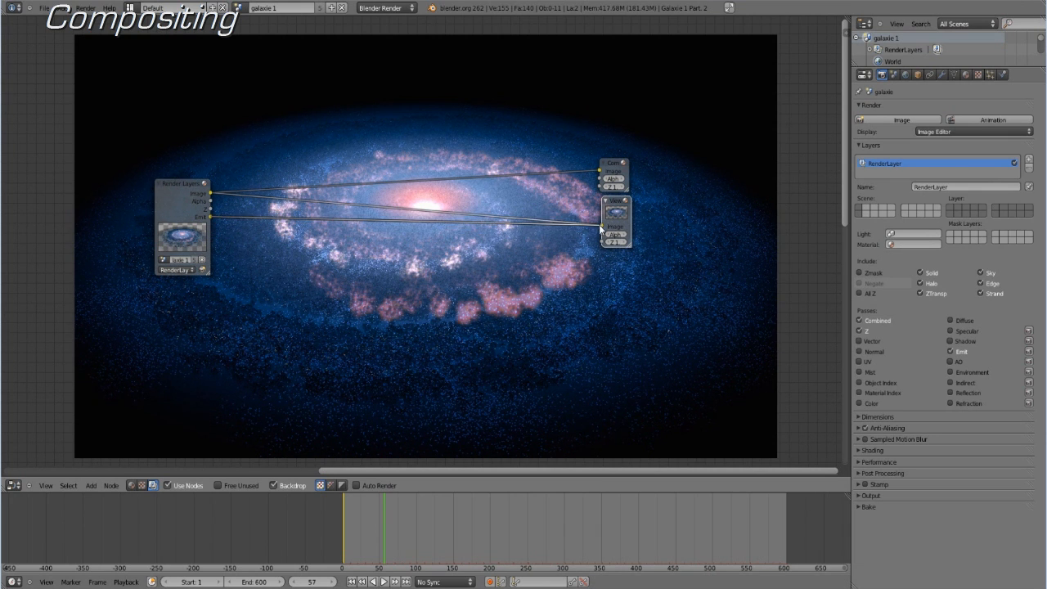
click(90, 486)
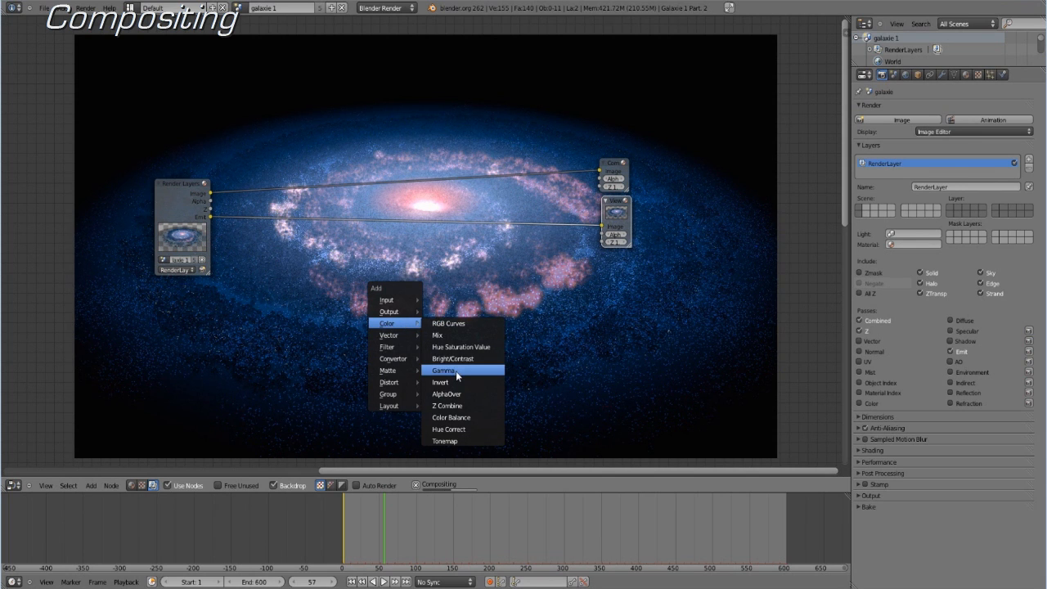
Insert a Gamma node on the Emit link, then a collapsed 6×6 Gaussian Blur
click(444, 370)
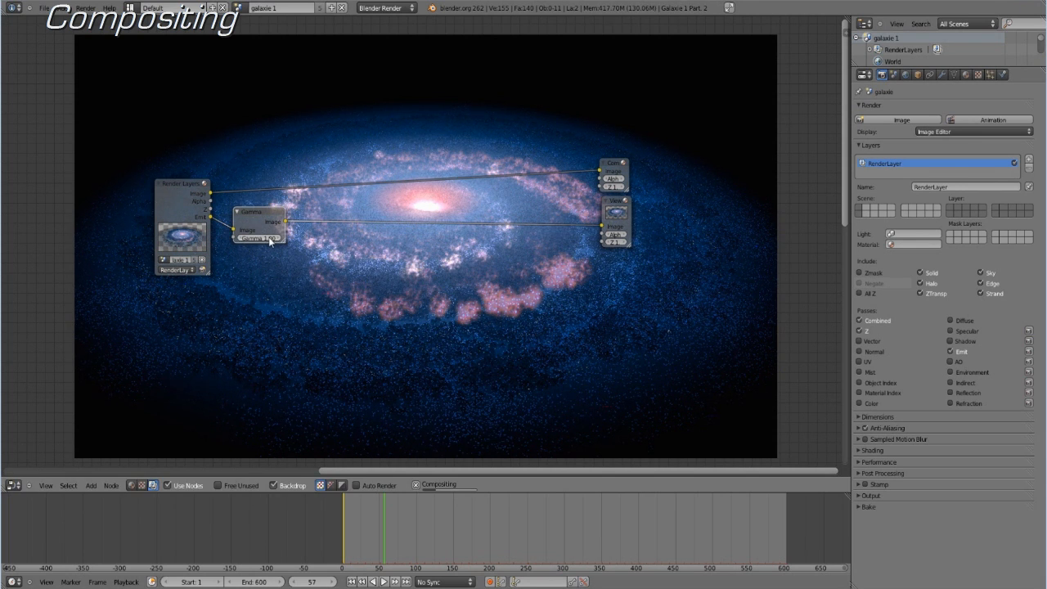
click(259, 238)
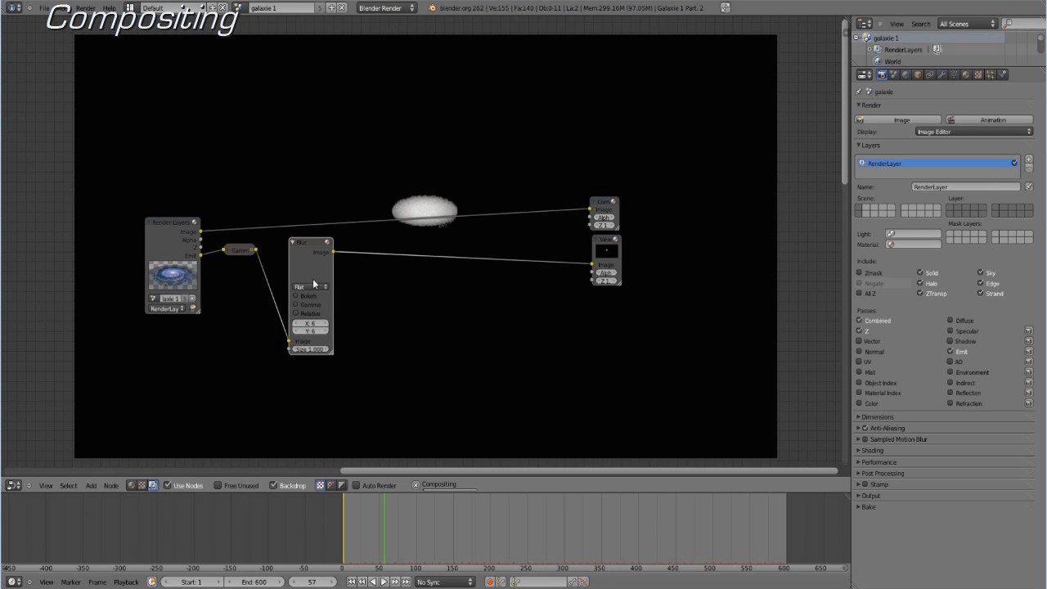
click(311, 284)
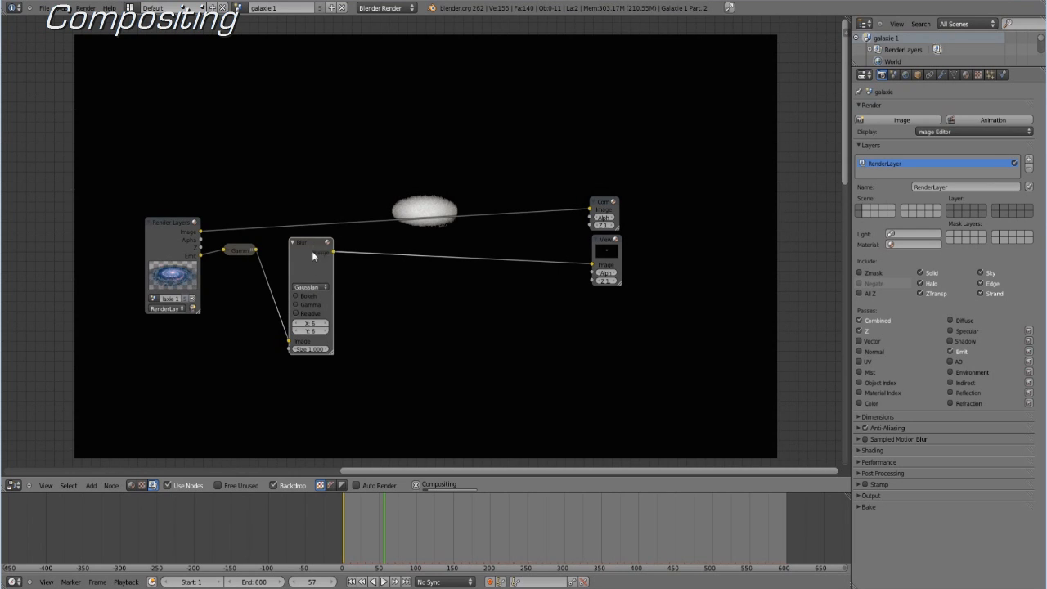
click(298, 315)
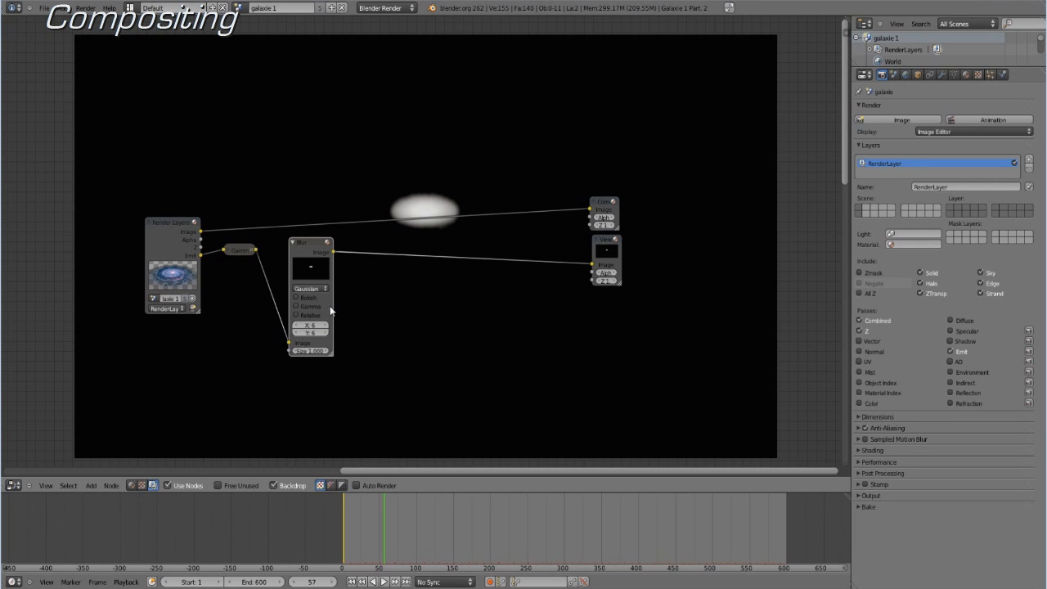
click(293, 243)
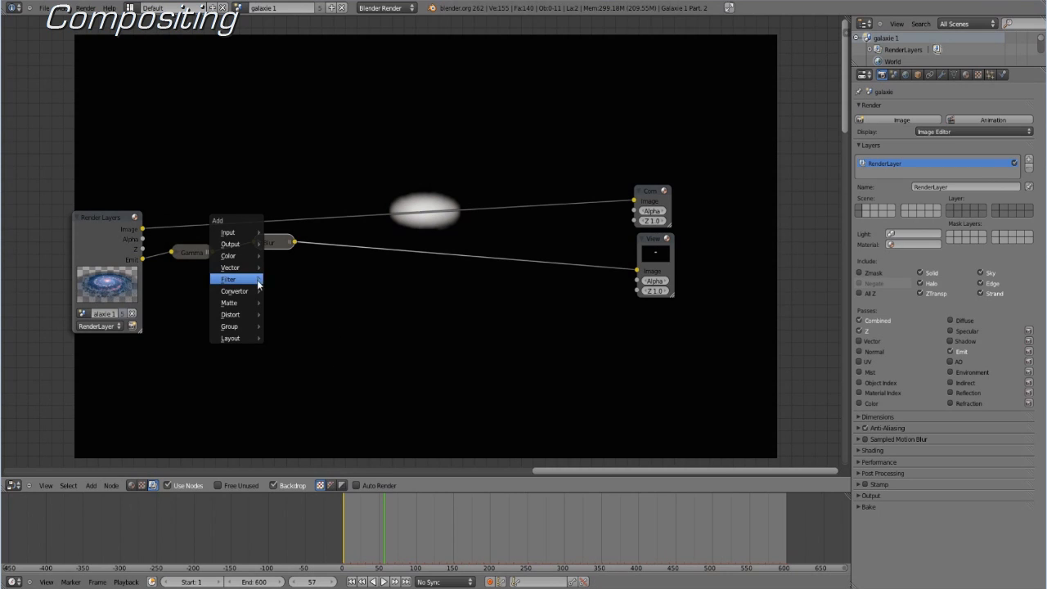
Add a second Blur node using the Gaussian filter with size 30
click(228, 279)
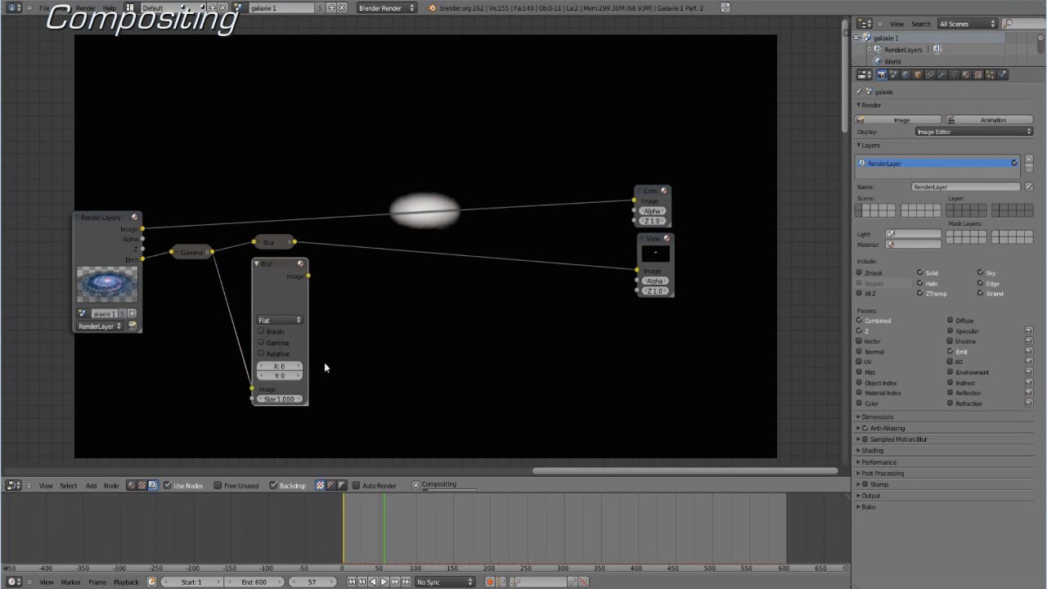
click(278, 320)
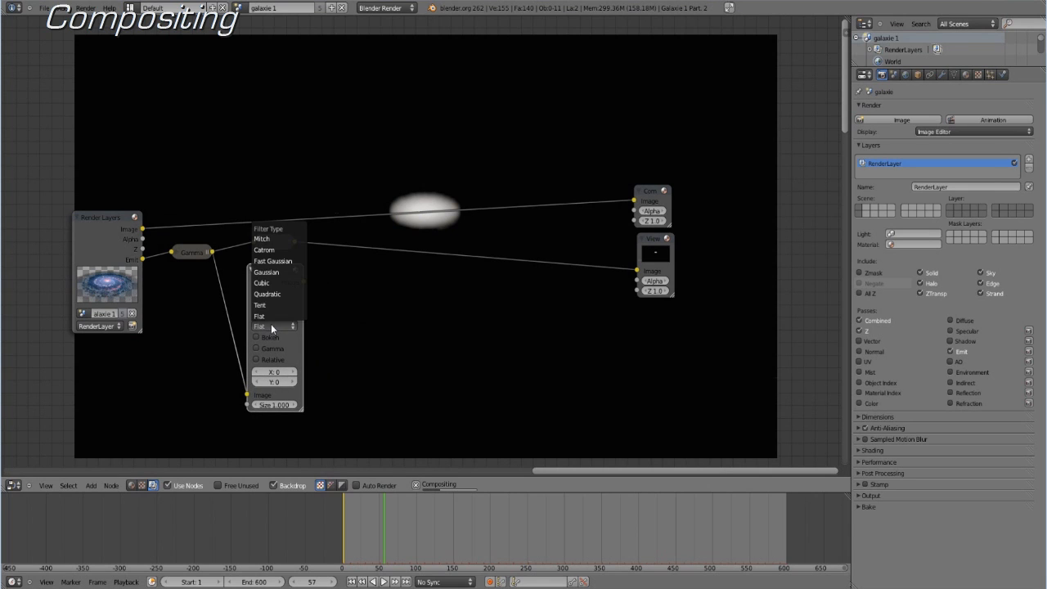
click(265, 271)
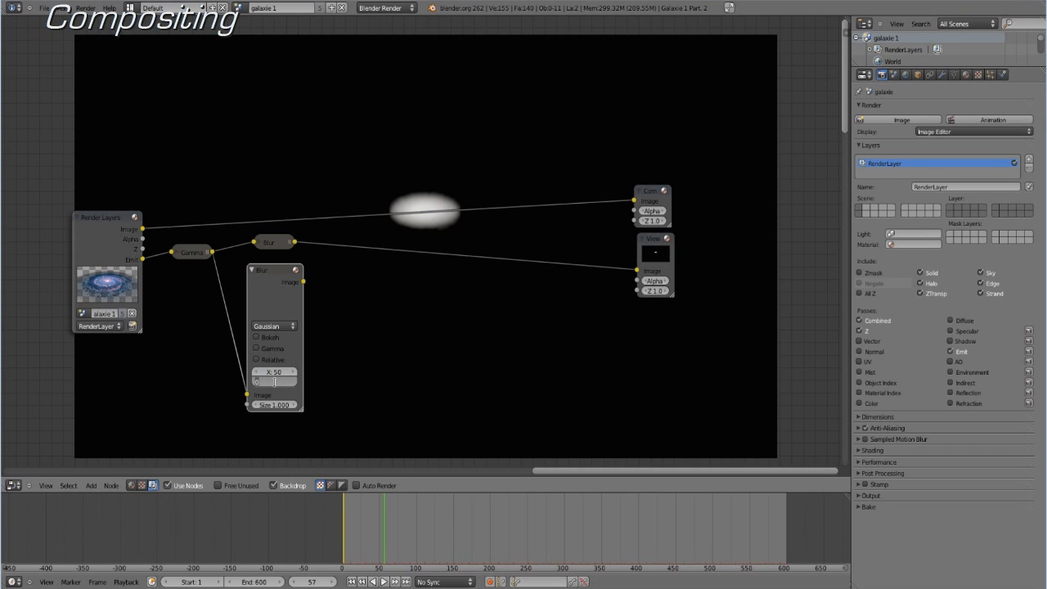
text(30)
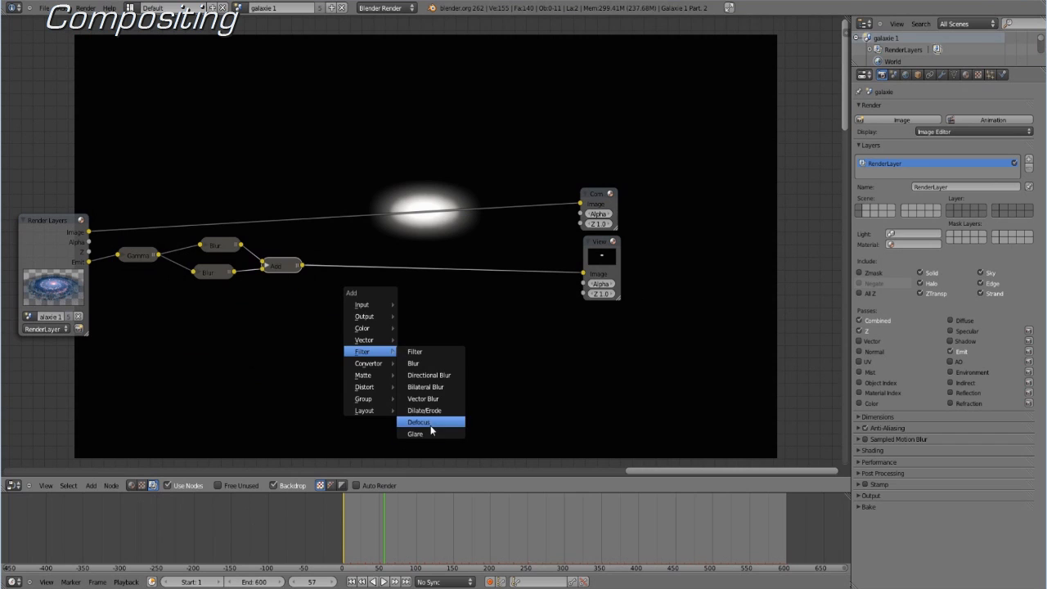
Add a Fog Glow Glare node after the Add node with a lowered threshold
click(413, 433)
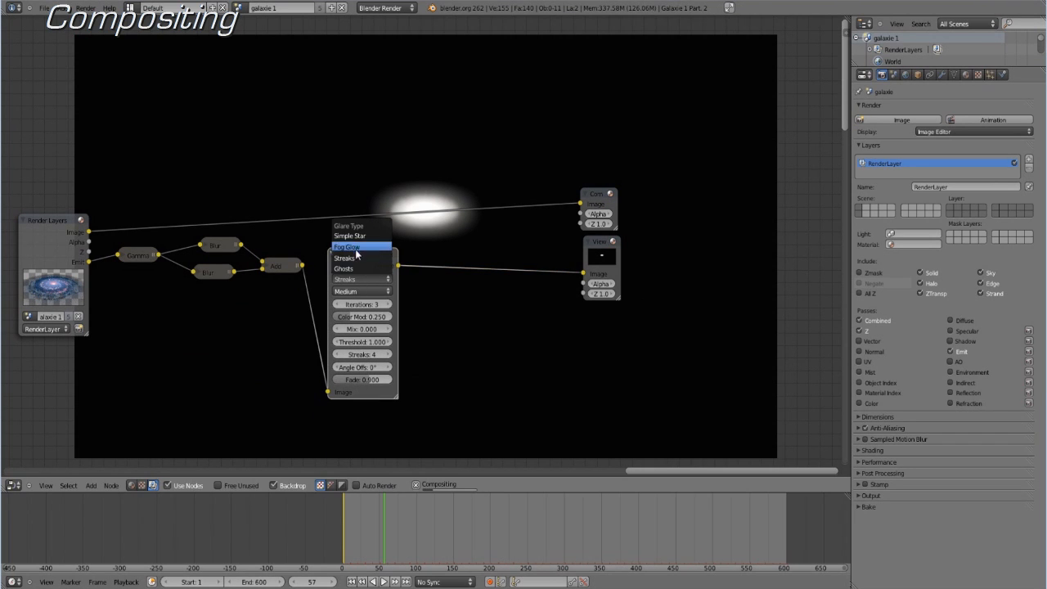
click(361, 246)
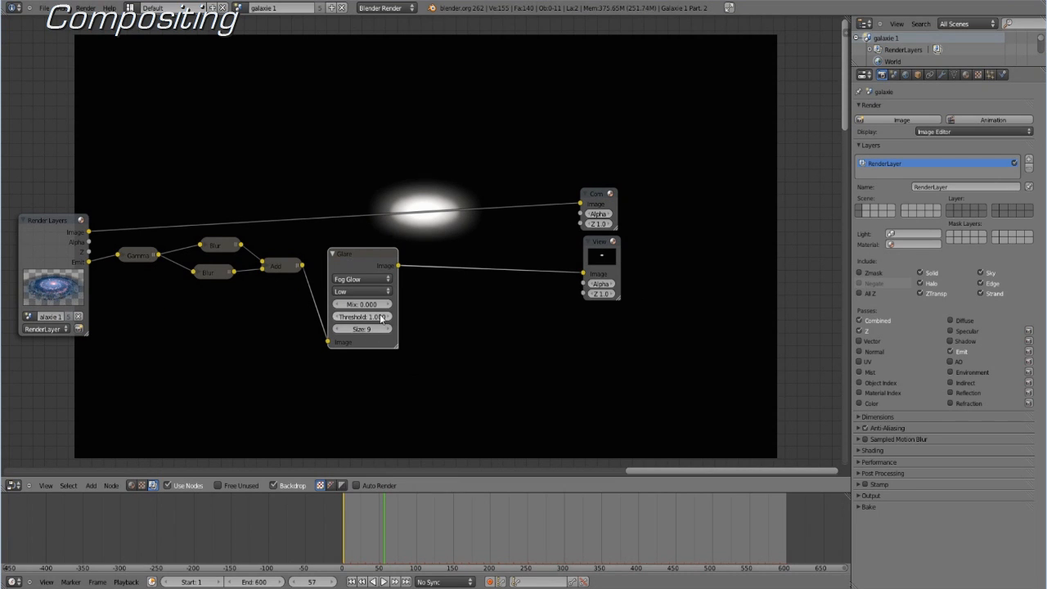
drag(381, 317, 335, 317)
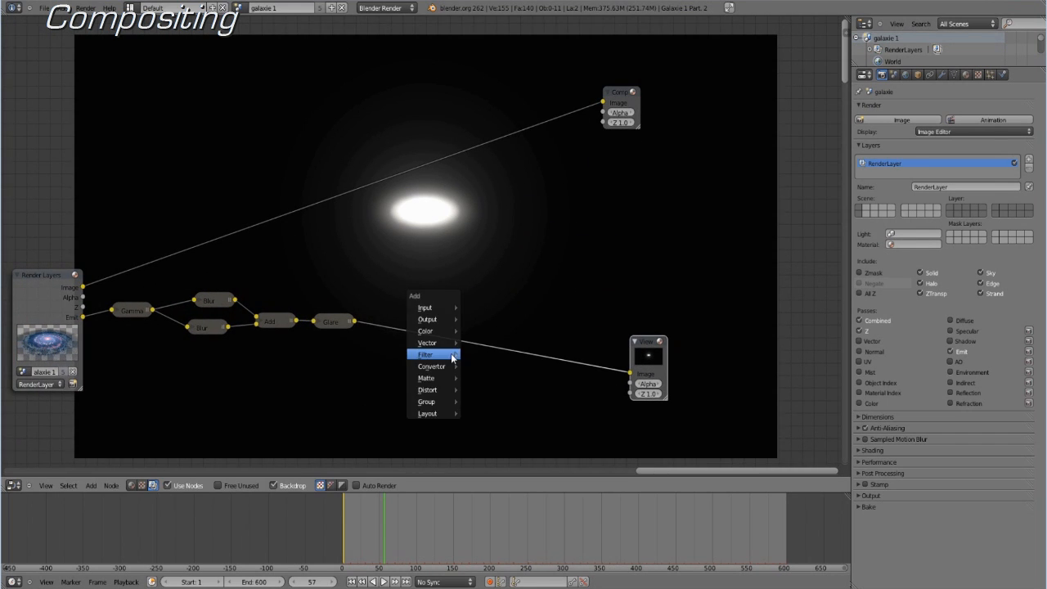
mouse_move(434, 354)
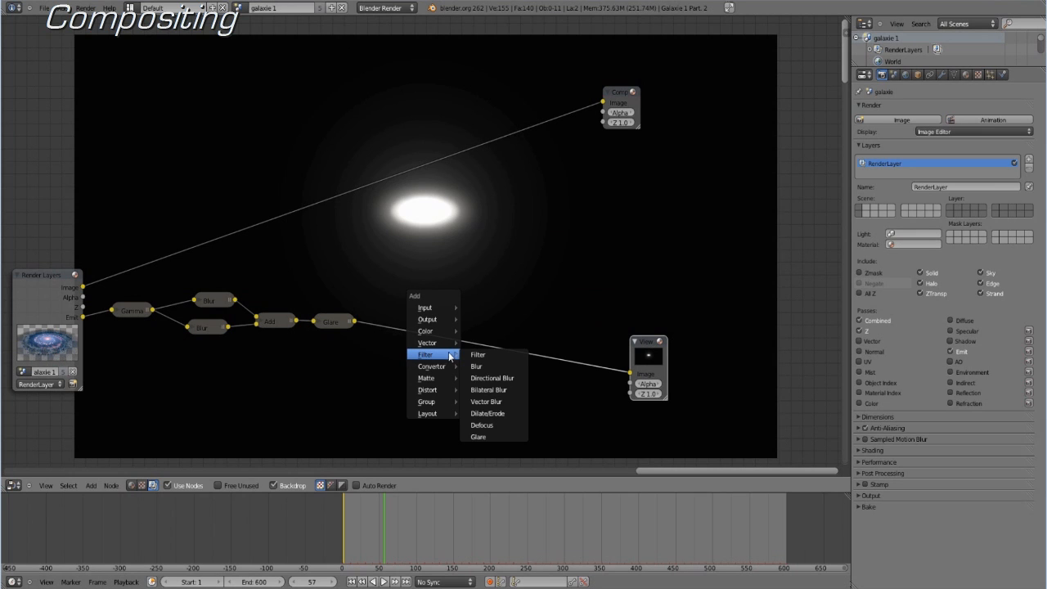
Add another Glare node and set its type to Fog Glow
click(478, 436)
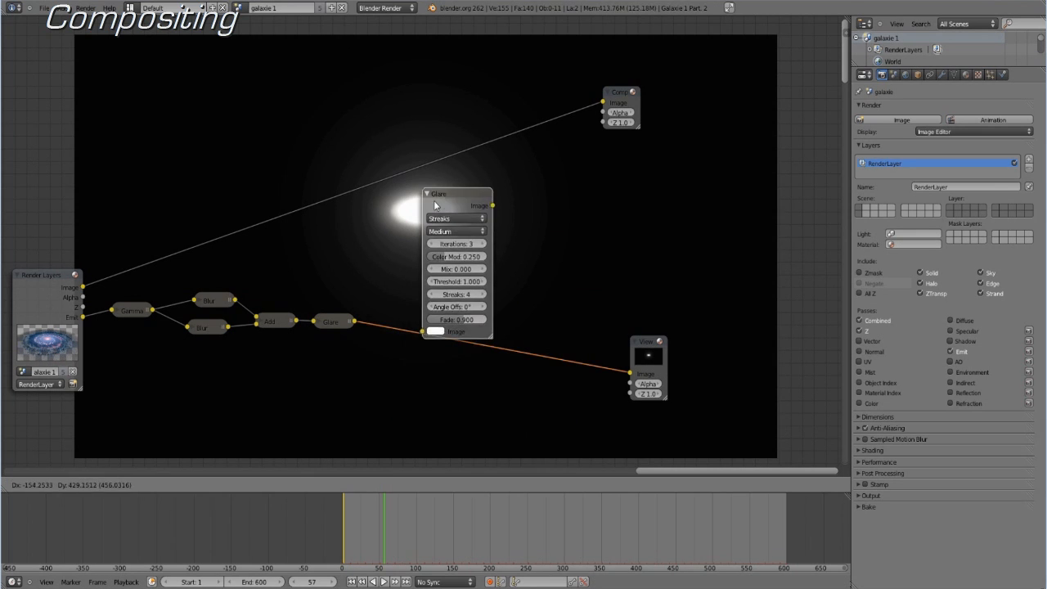
click(455, 217)
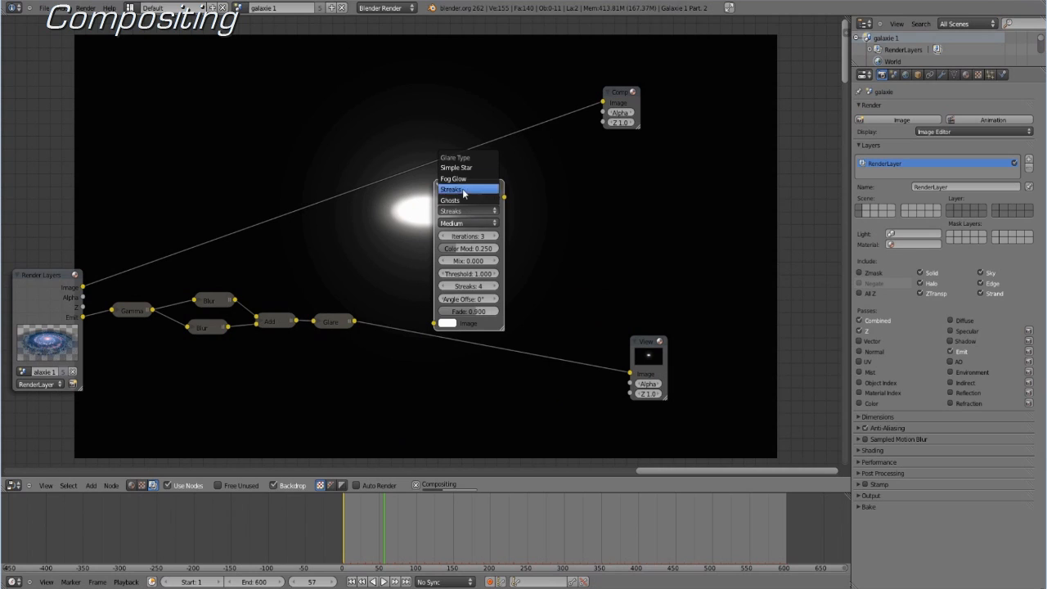
click(464, 178)
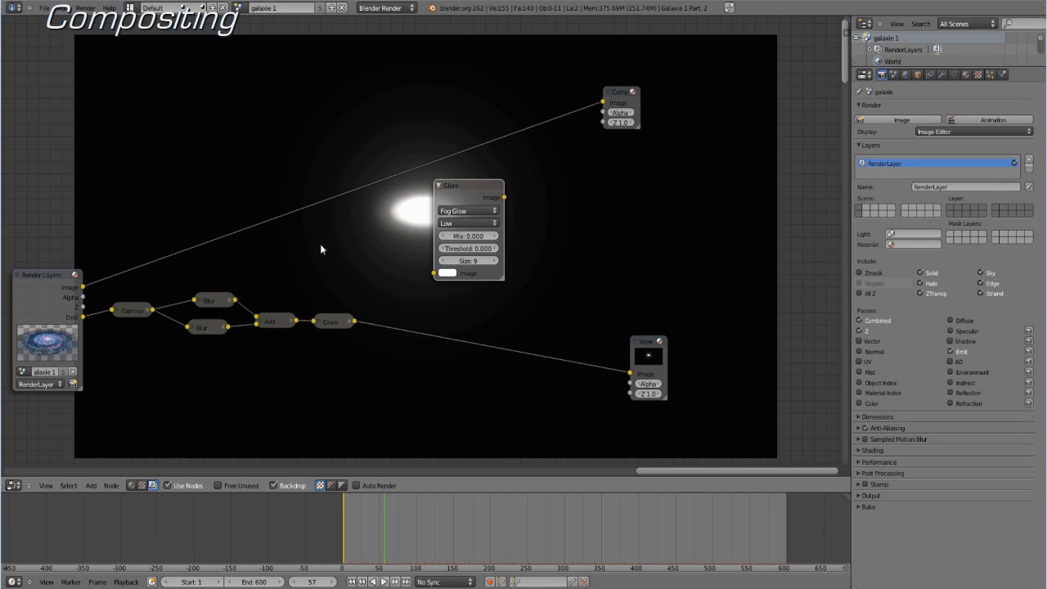
mouse_move(87, 289)
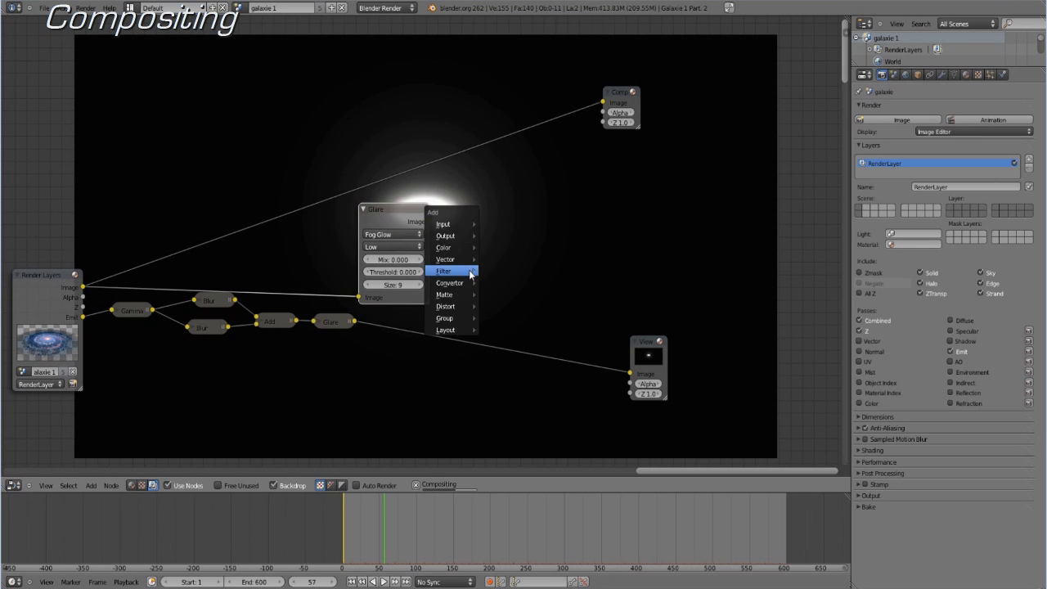
mouse_move(445, 247)
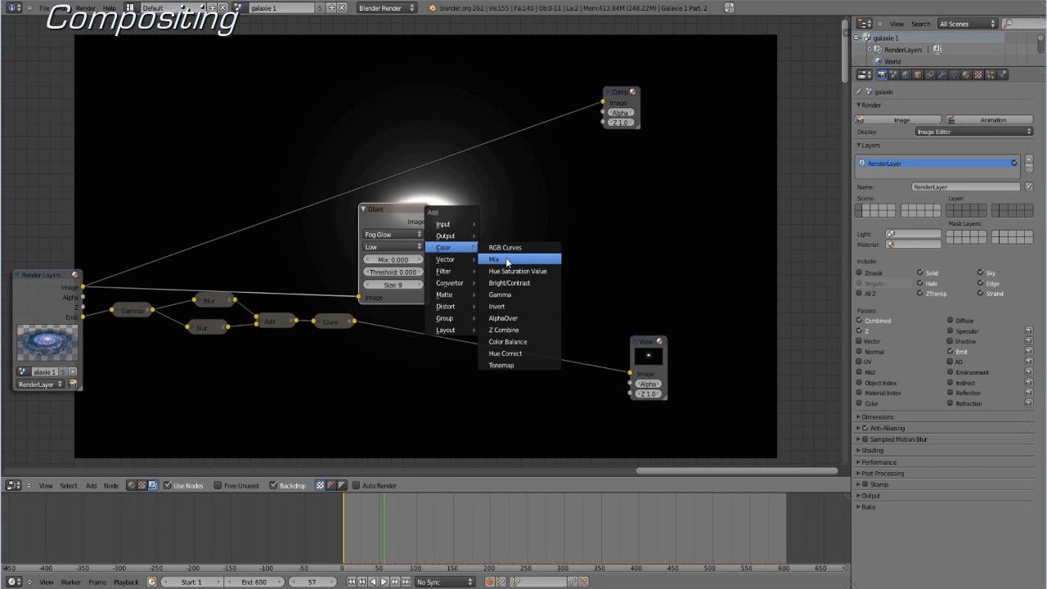
Add a Mix colour node with its blend type set to Add
click(493, 259)
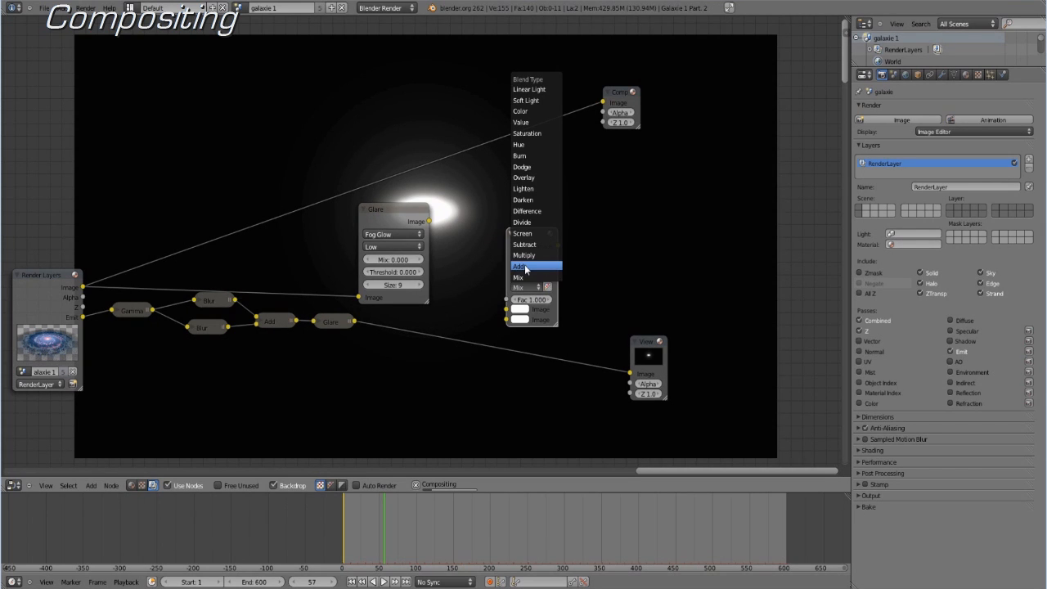
click(521, 266)
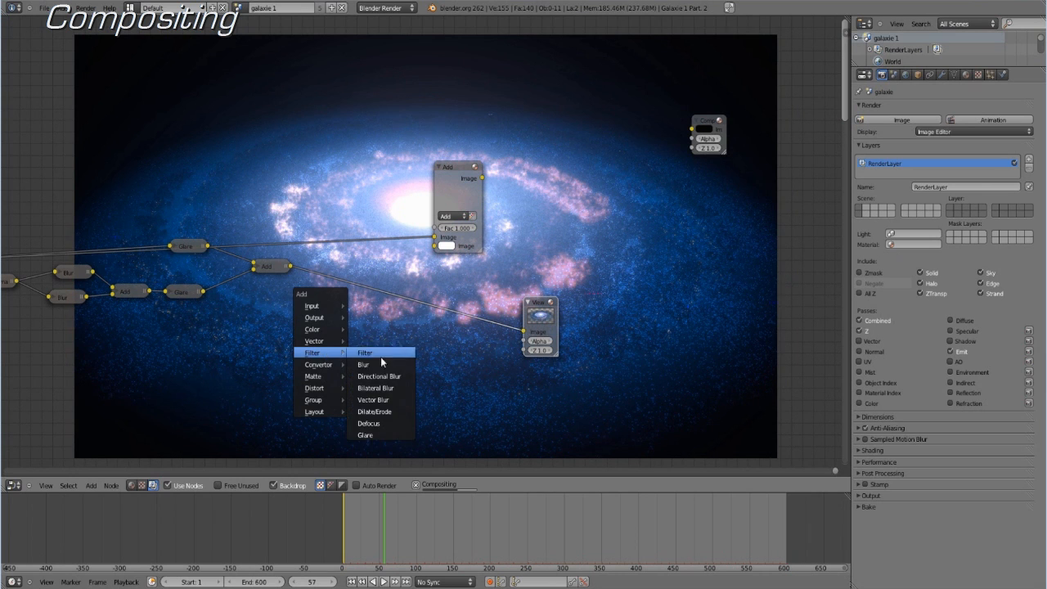
Add a third Glare node set to Fog Glow at High quality, then edit its threshold
click(364, 436)
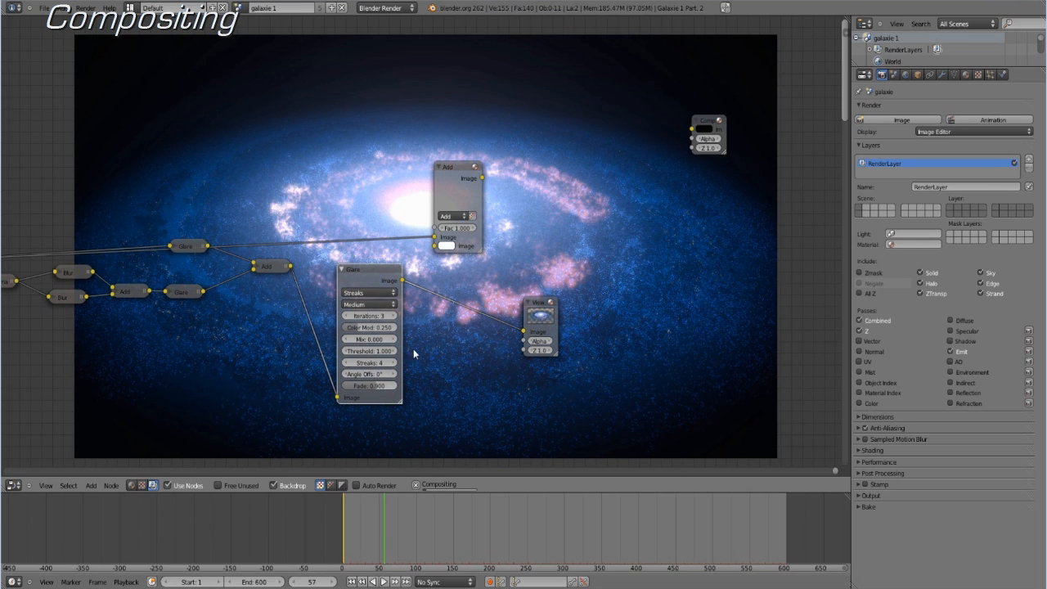
click(369, 293)
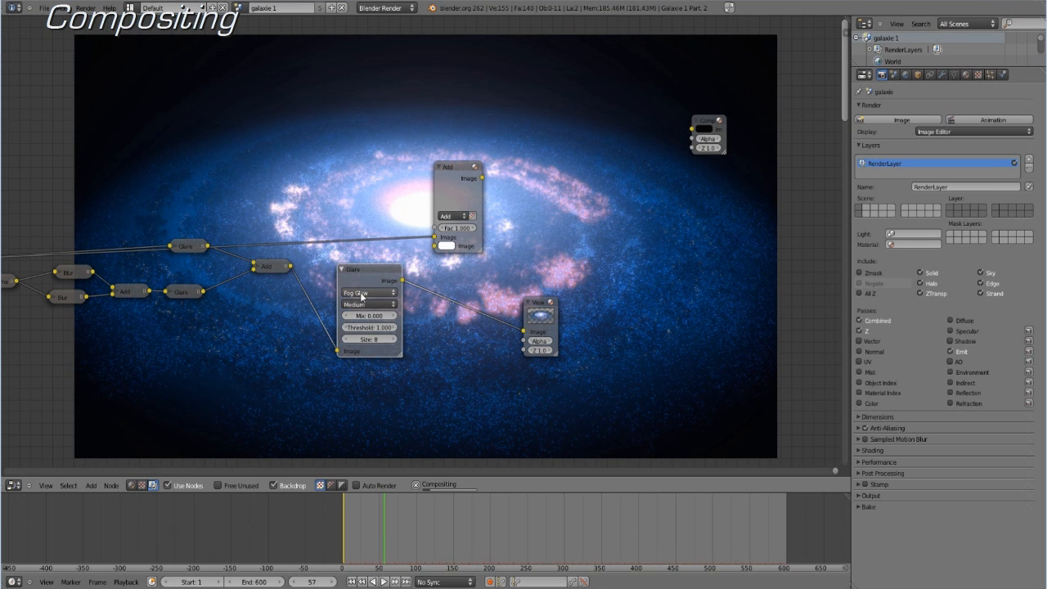
click(368, 315)
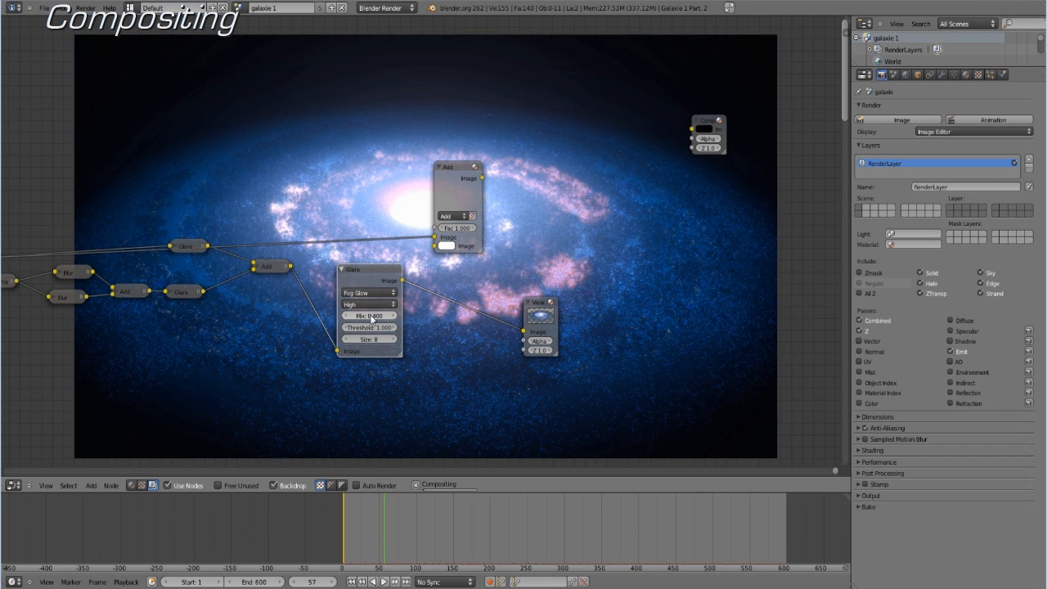
click(372, 326)
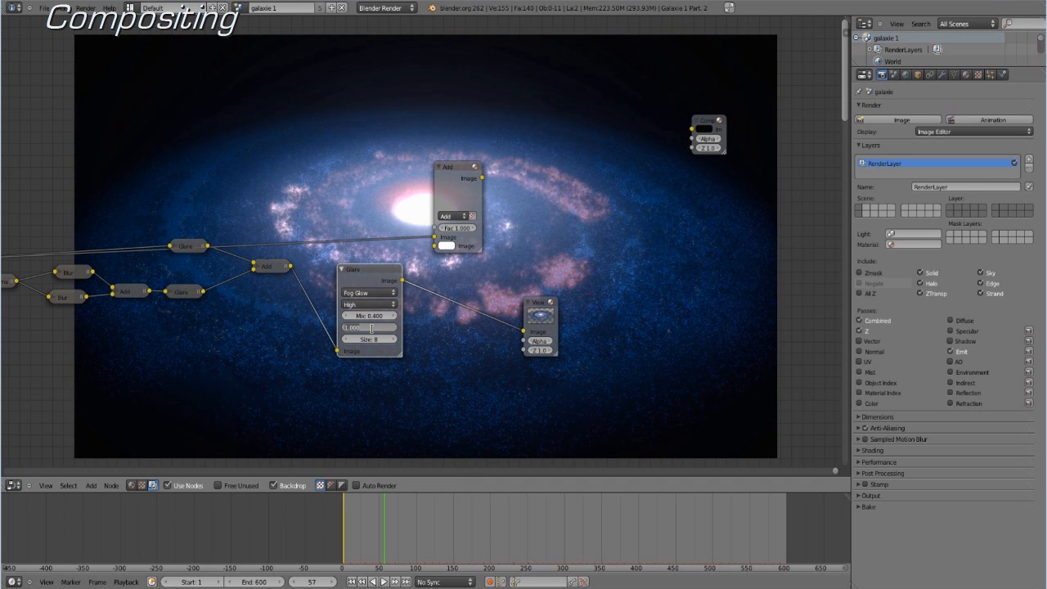